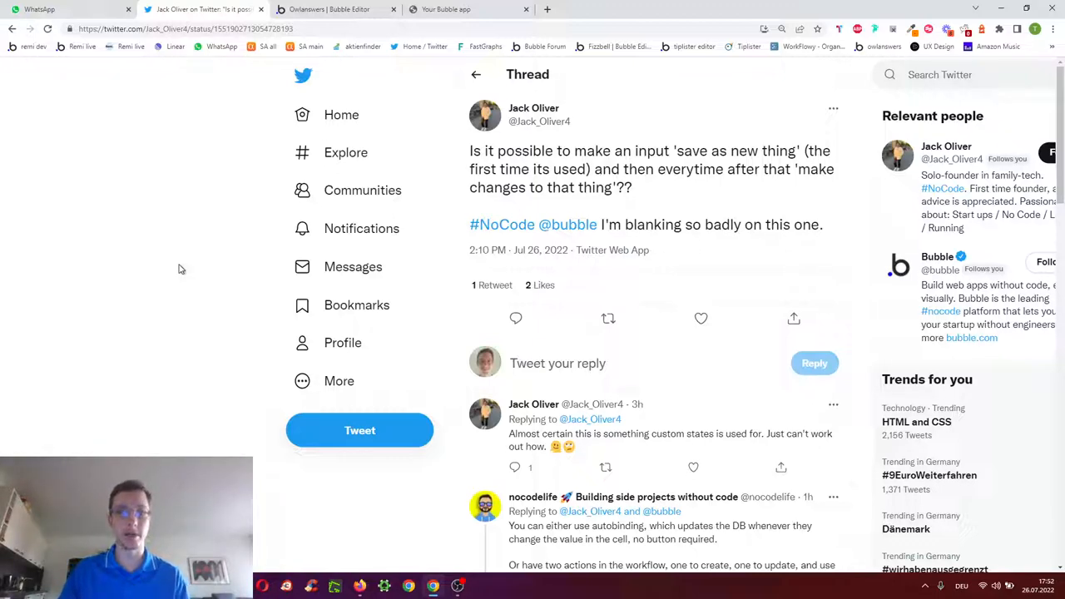
In the app preview, rate the boat image at maximum and write the review 'great image Sir'
click(466, 10)
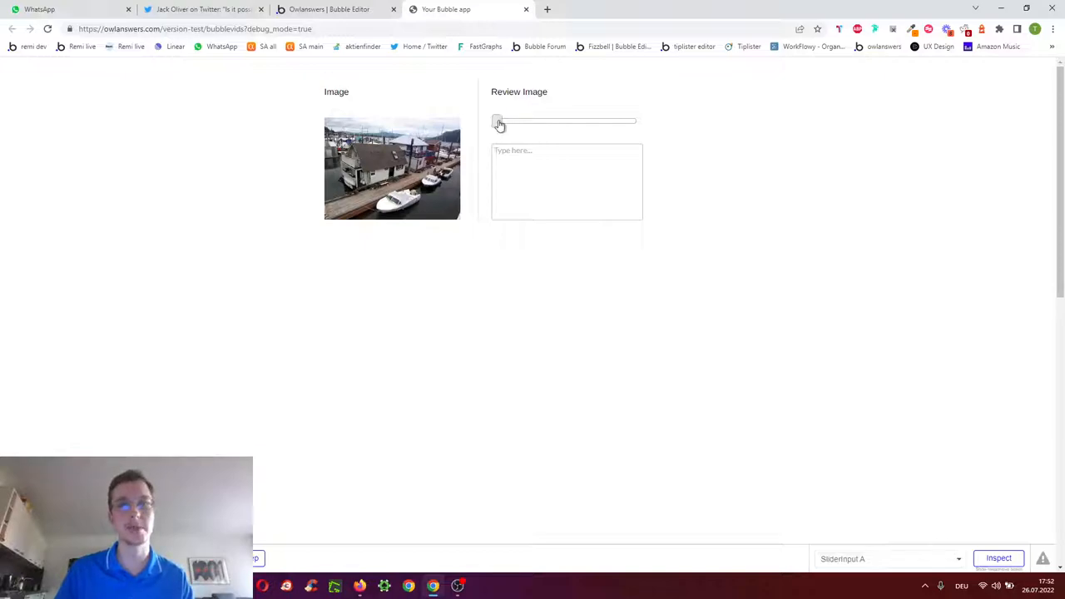
drag(499, 119, 635, 119)
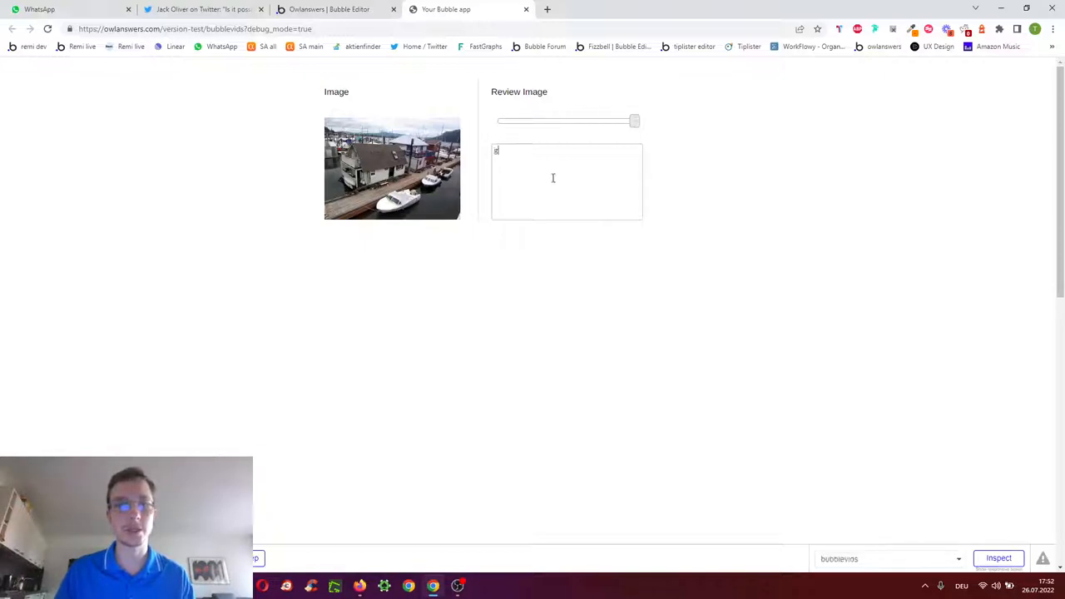
text(great image sir)
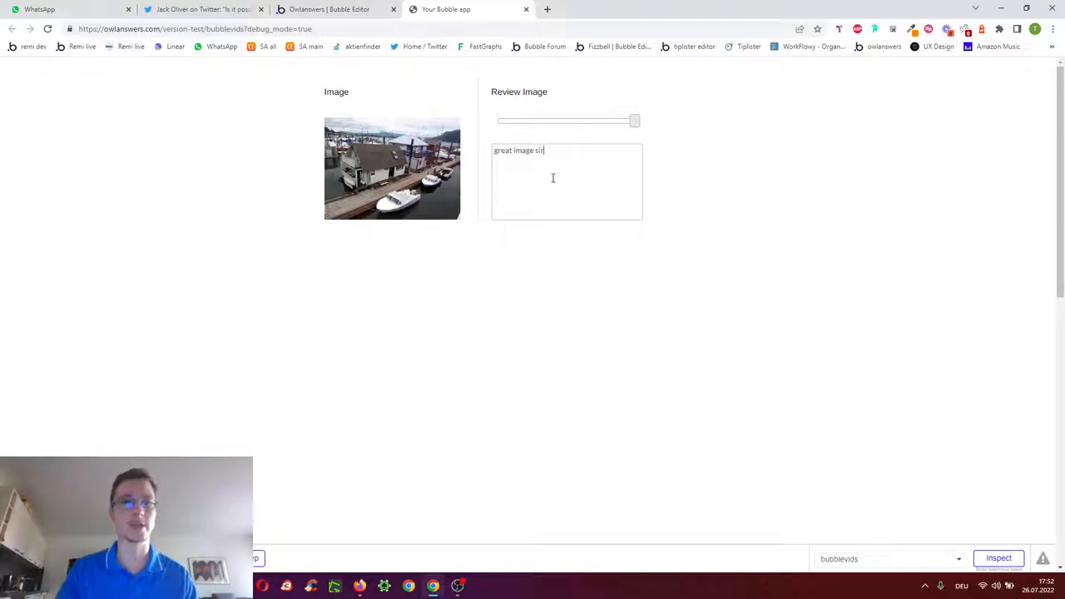
mouse_move(313, 109)
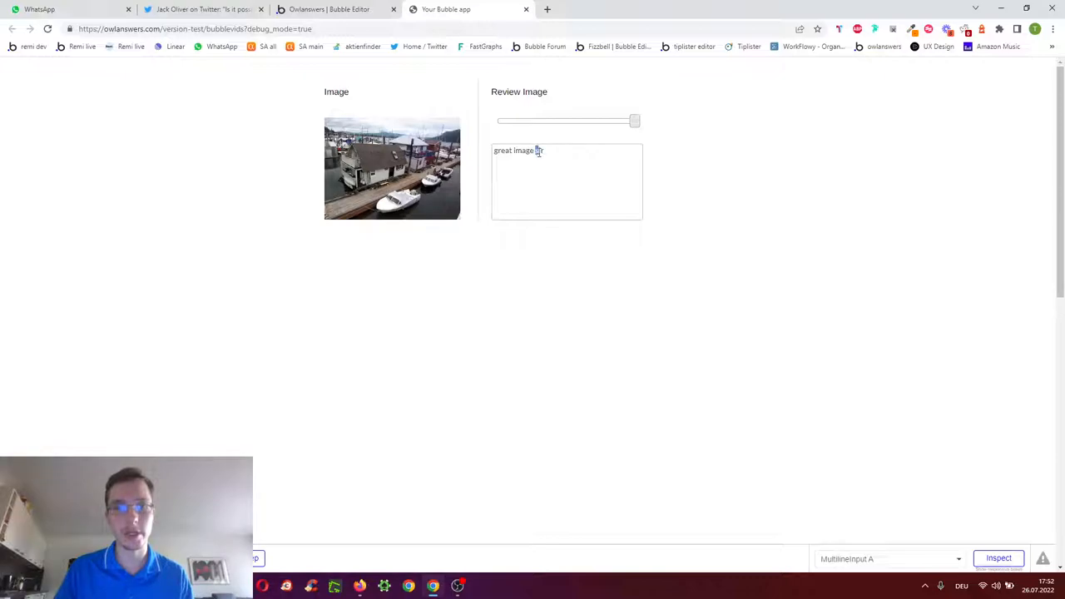
text(Sir!)
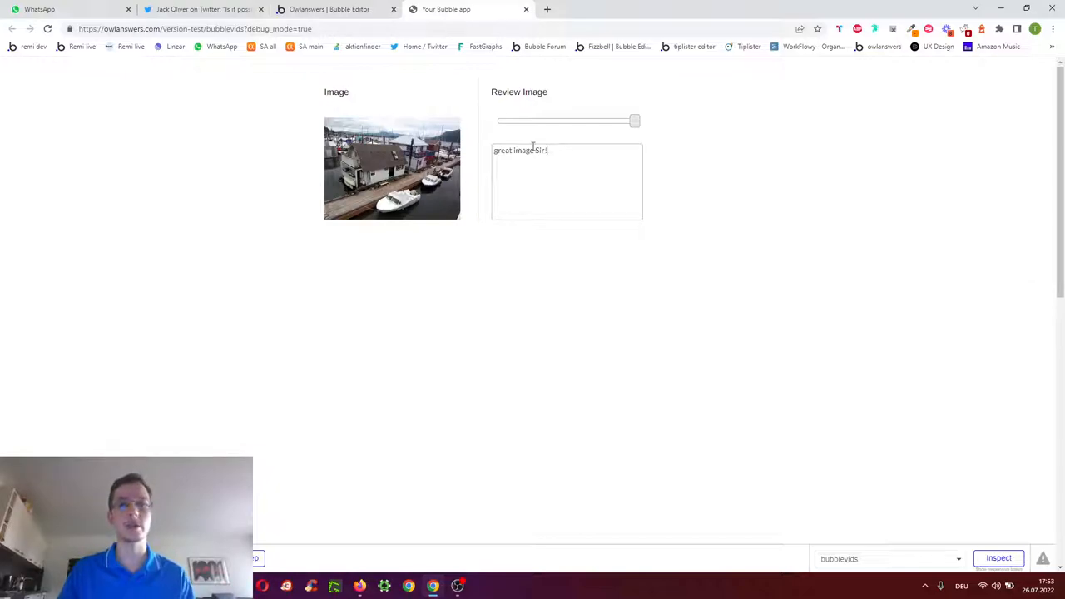
Back in the editor, inspect the imagereview data type's fields before returning to the slider's settings
click(330, 10)
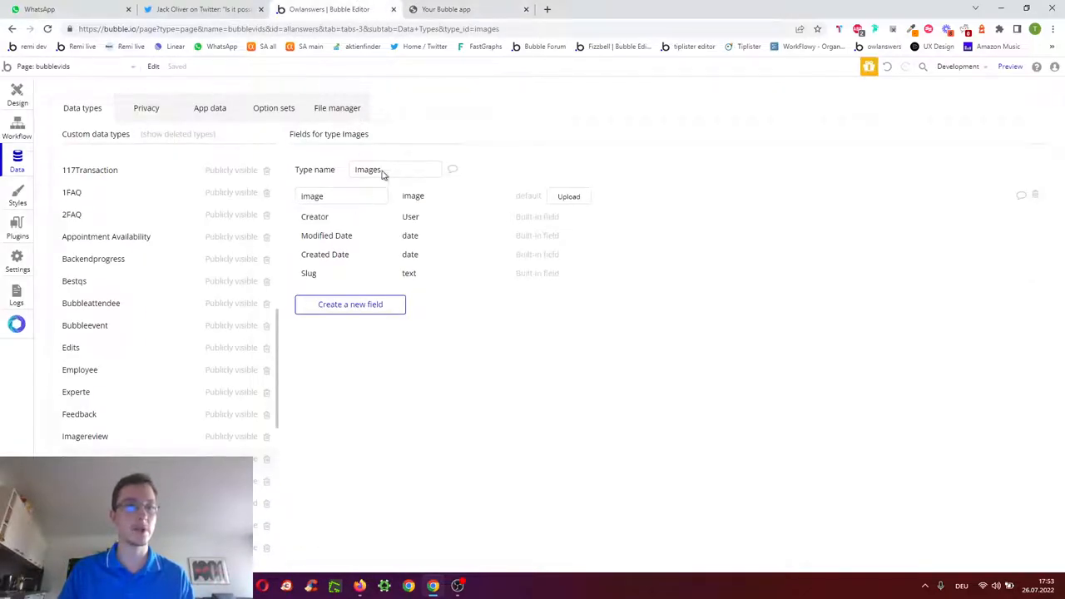
mouse_move(373, 186)
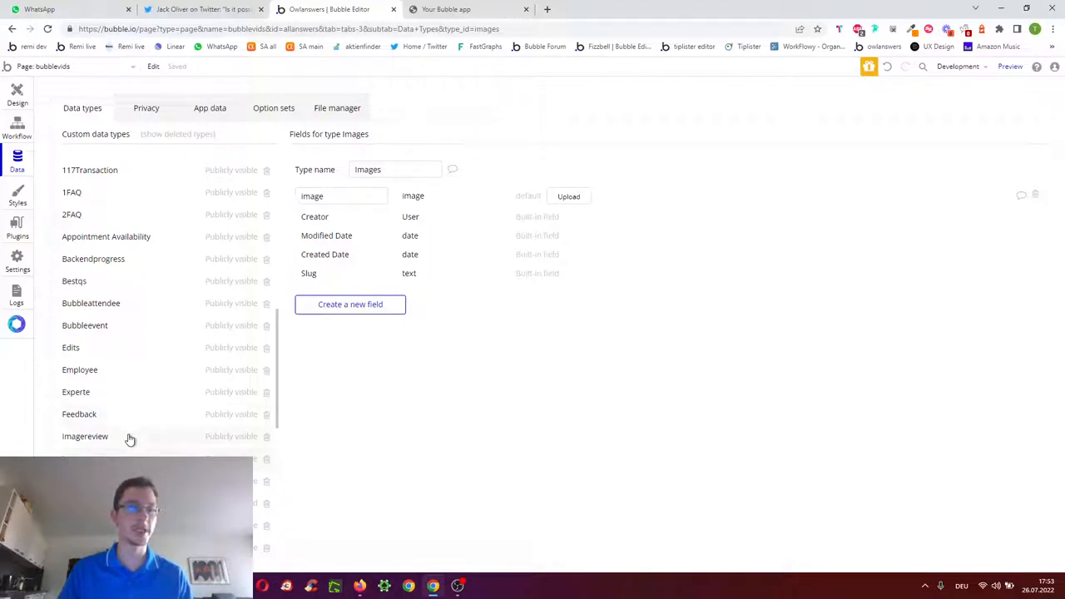
click(85, 436)
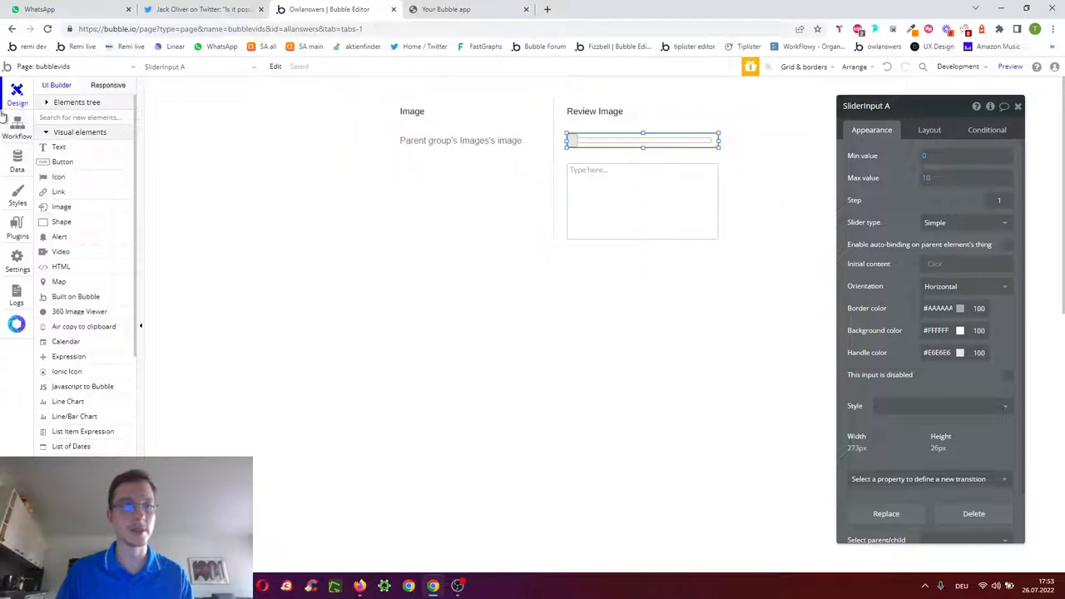
Create a workflow event 'An input's value is changed' on SliderInput A and start adding its first action
click(17, 130)
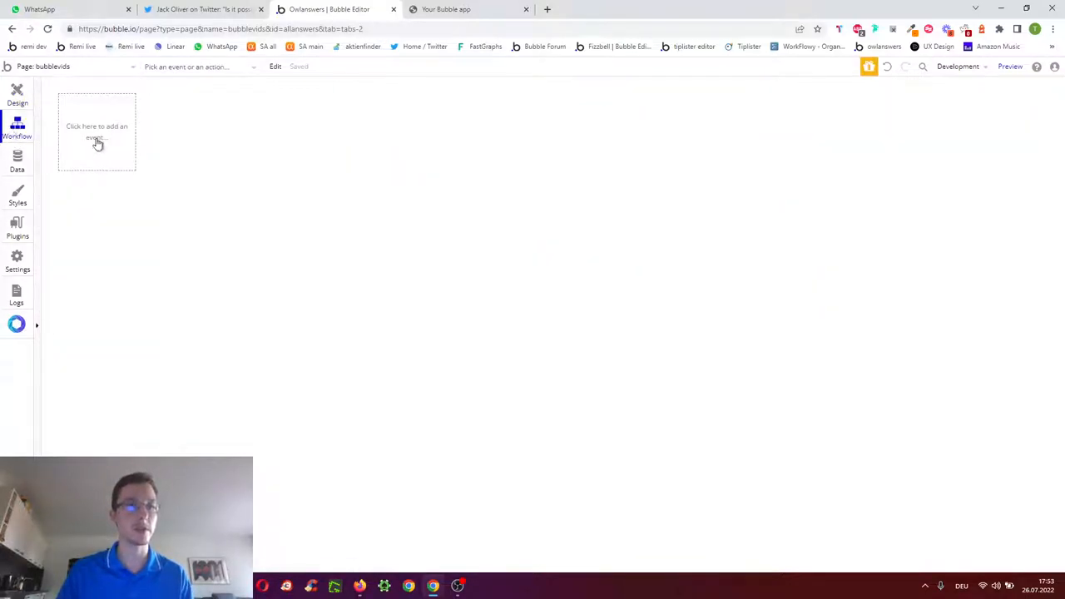
click(97, 131)
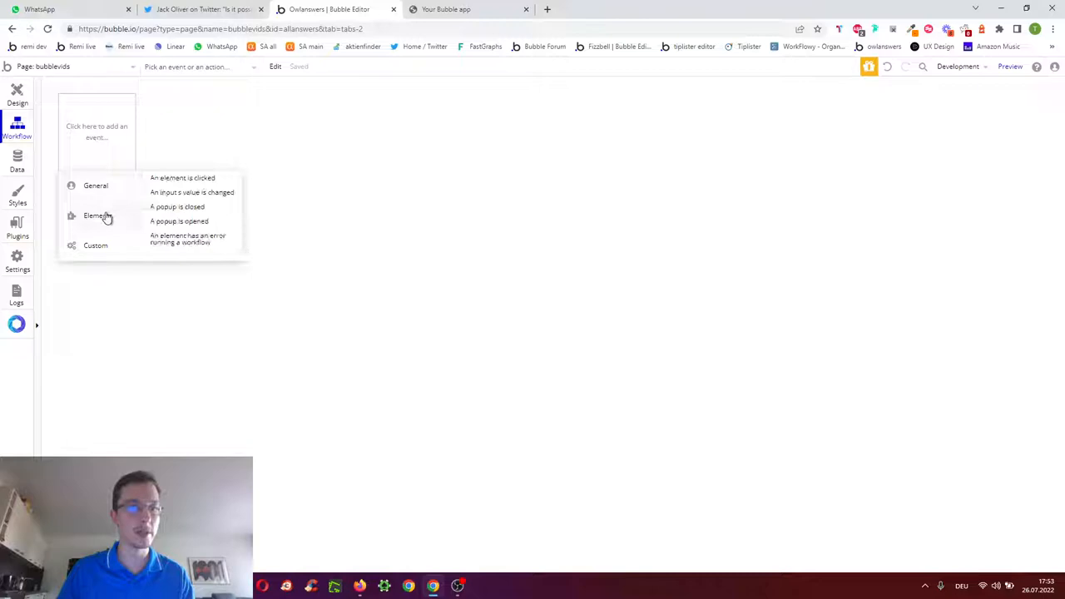
click(191, 193)
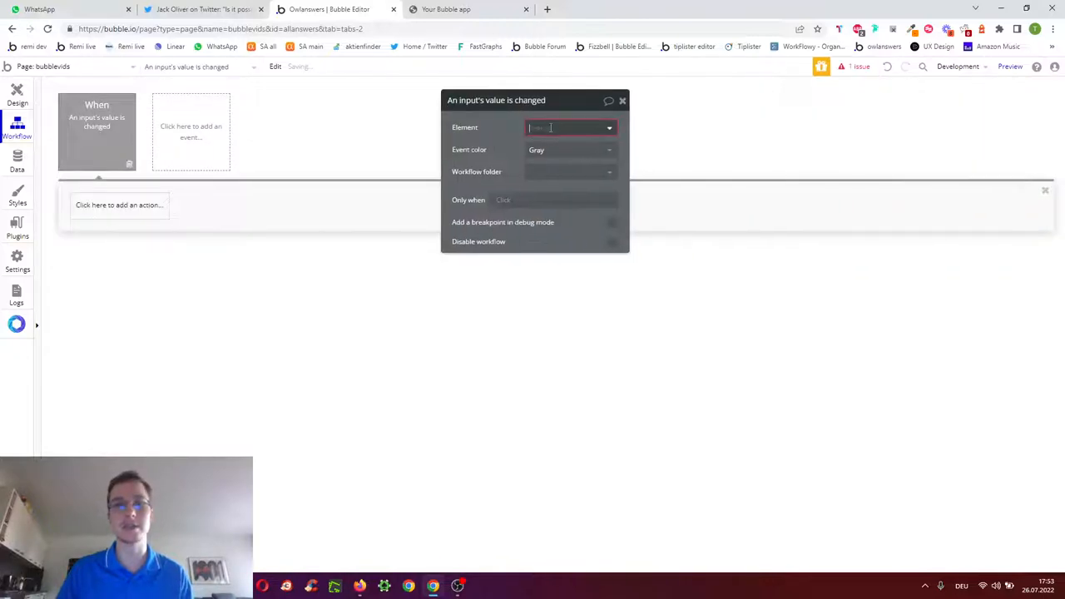
click(569, 127)
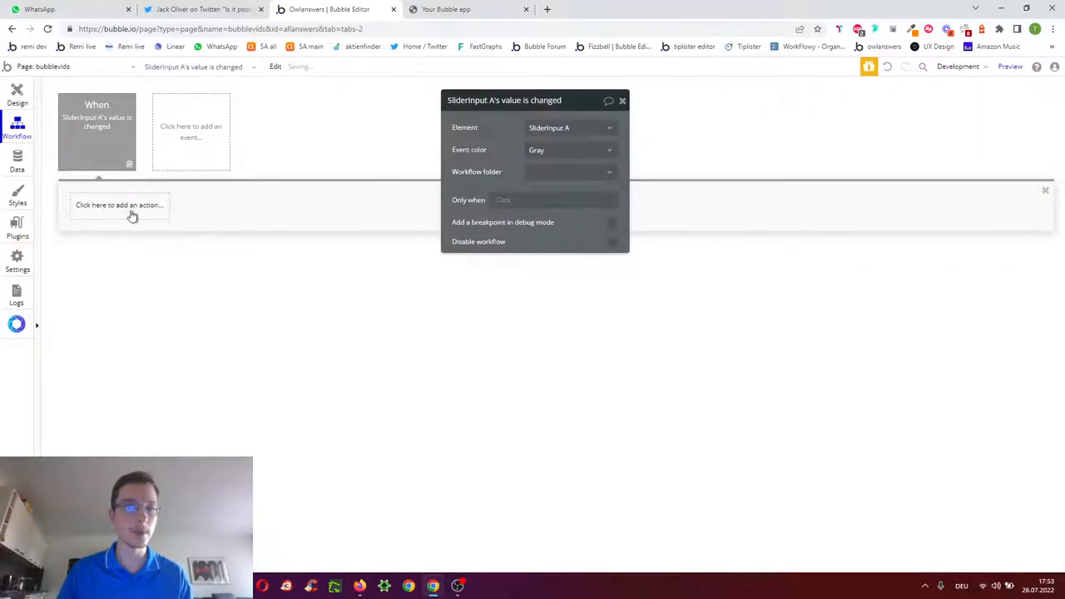
click(120, 205)
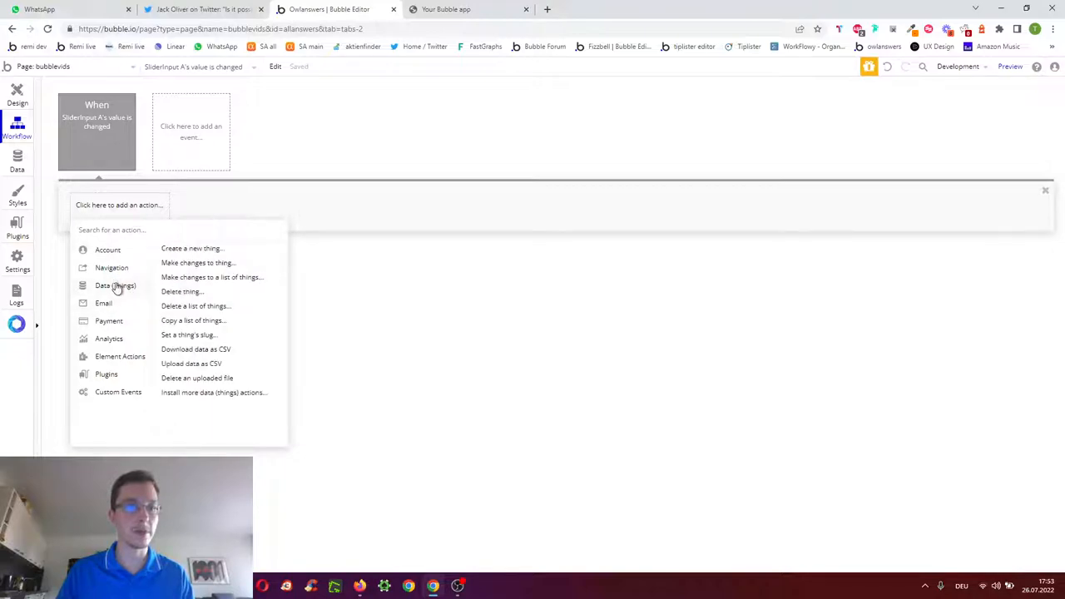
Add 'Make changes to thing' targeting the first Imagereview by Current User for the parent group's image
click(198, 263)
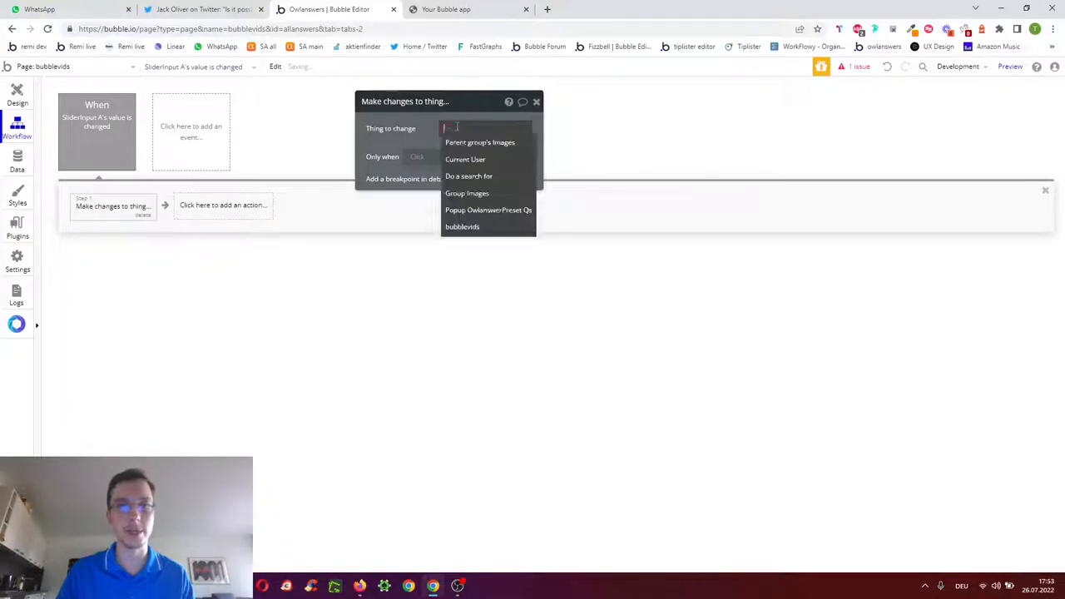
click(469, 177)
text(cre)
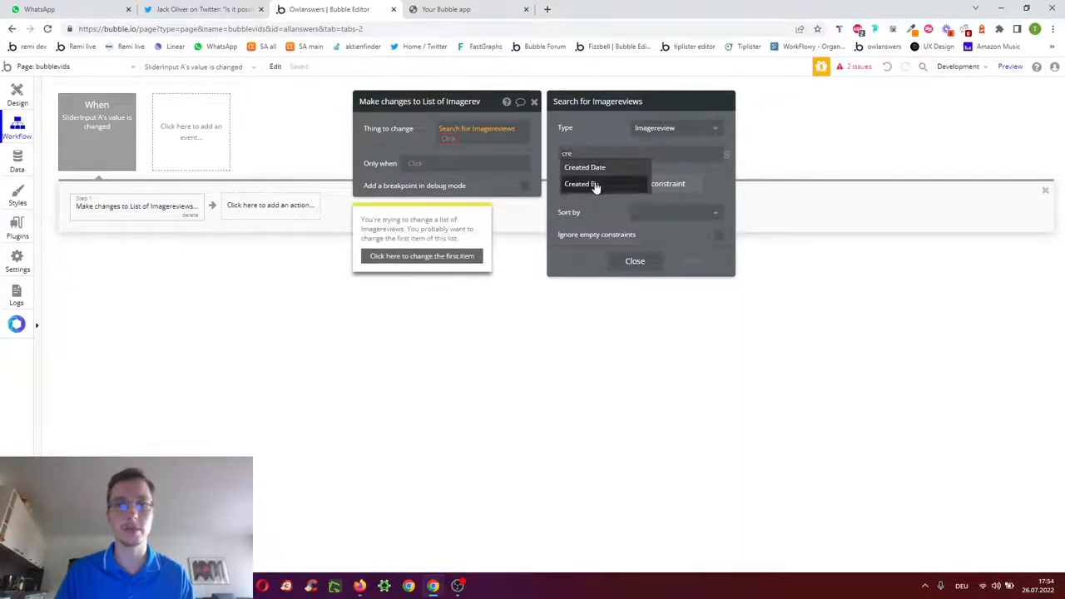
click(580, 183)
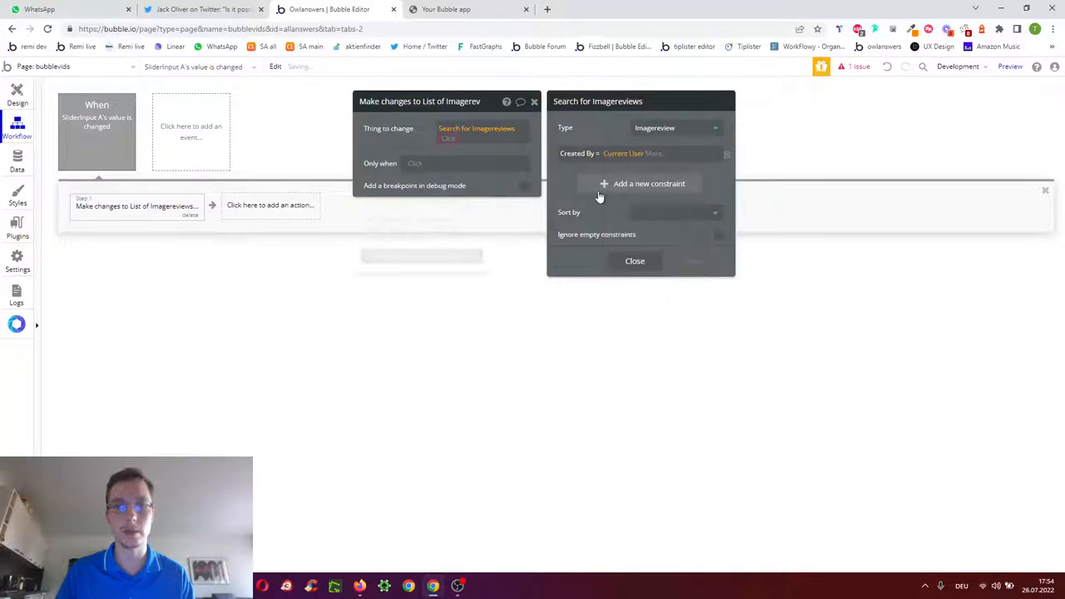
click(649, 183)
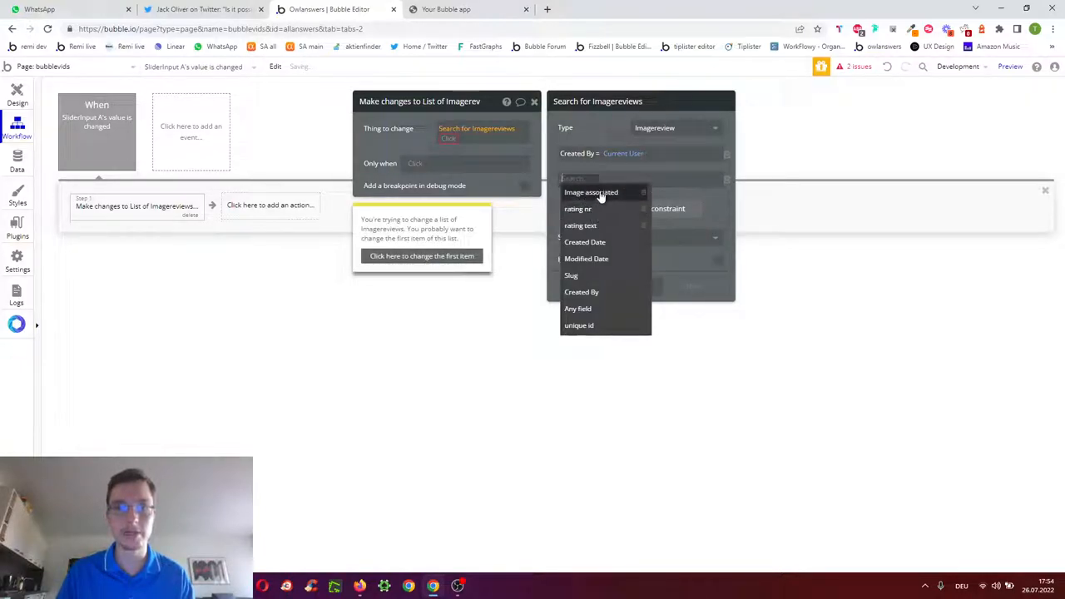
click(591, 193)
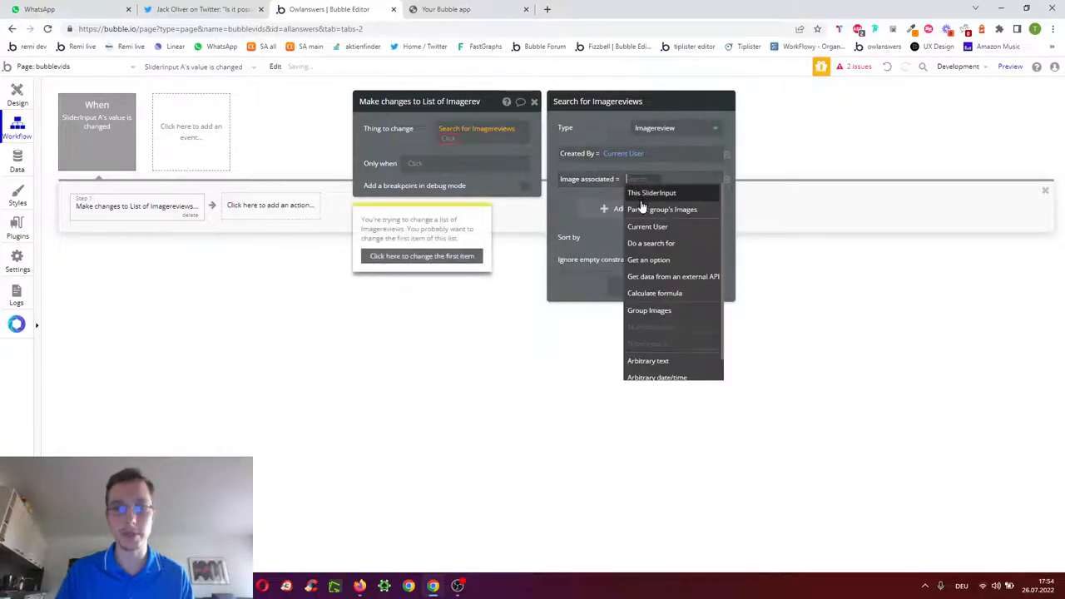
click(663, 210)
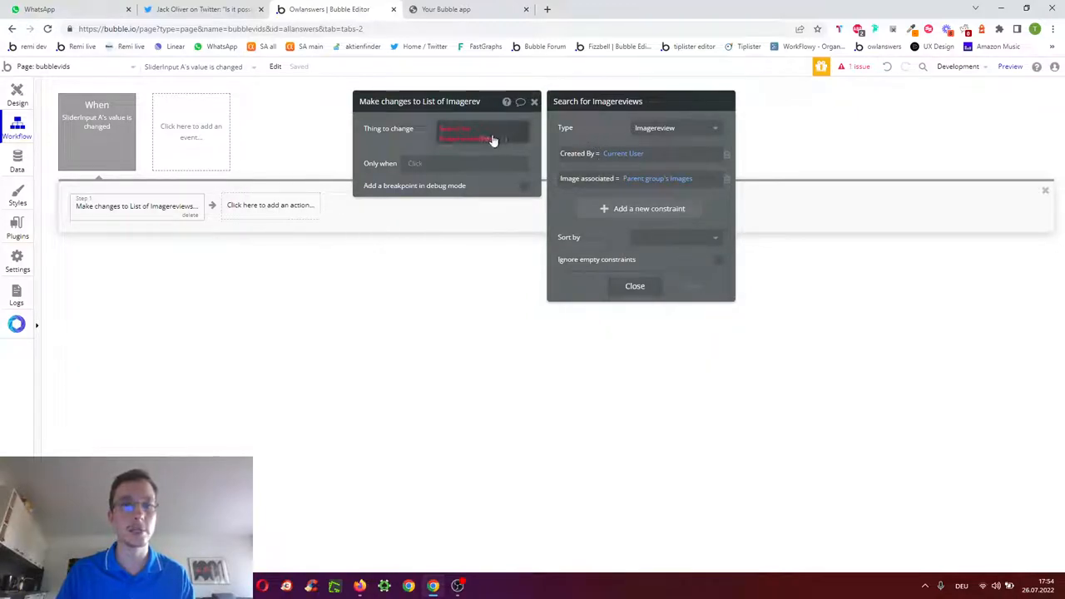
click(636, 286)
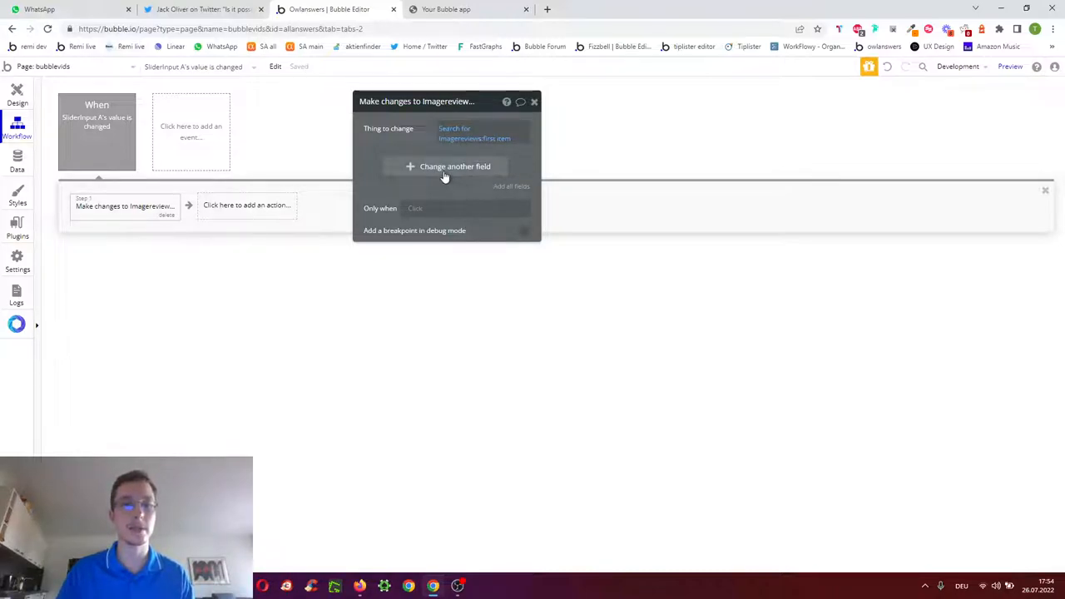
Set rating nr to This SliderInput's value, only when that found review is not empty
click(455, 167)
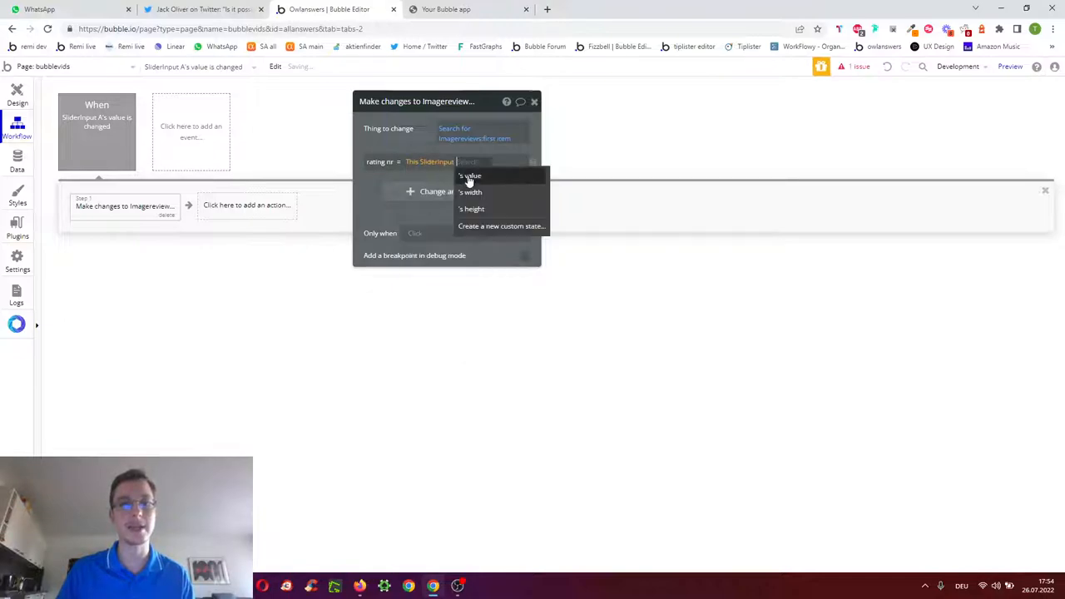
click(469, 177)
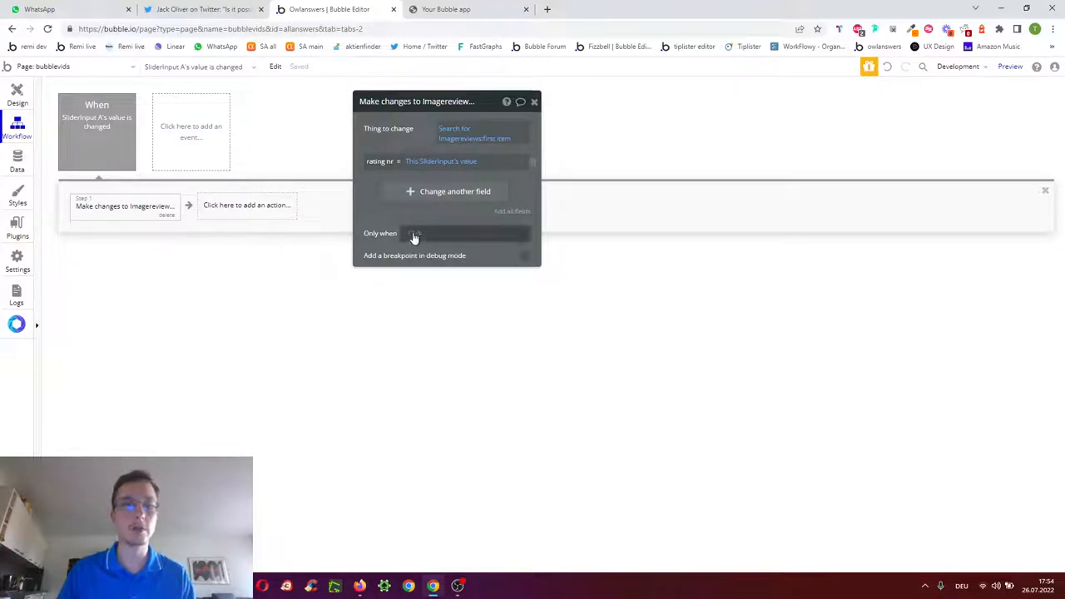
click(465, 236)
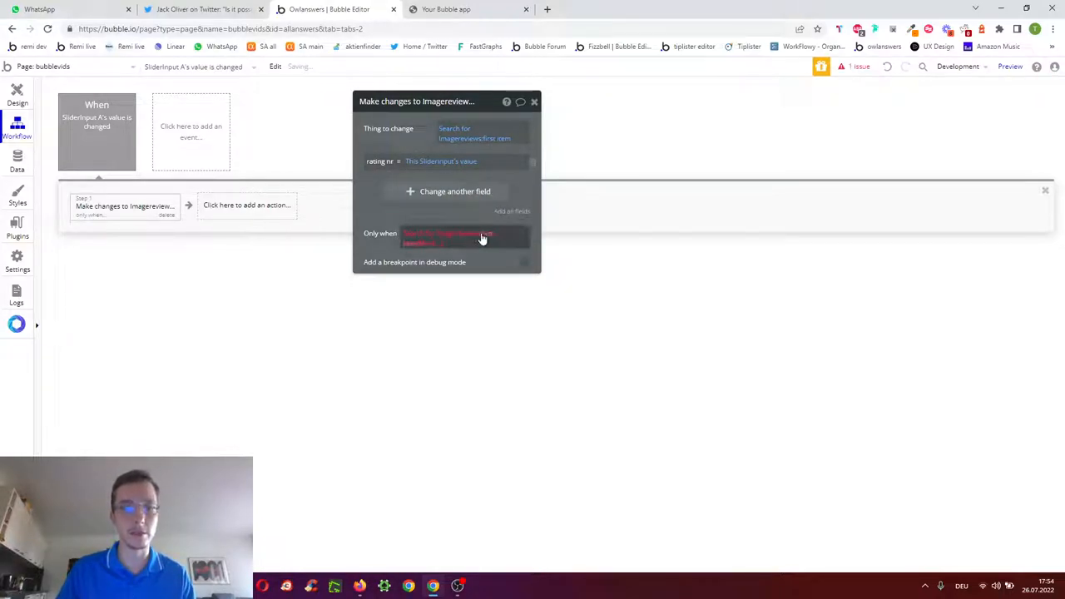
click(449, 236)
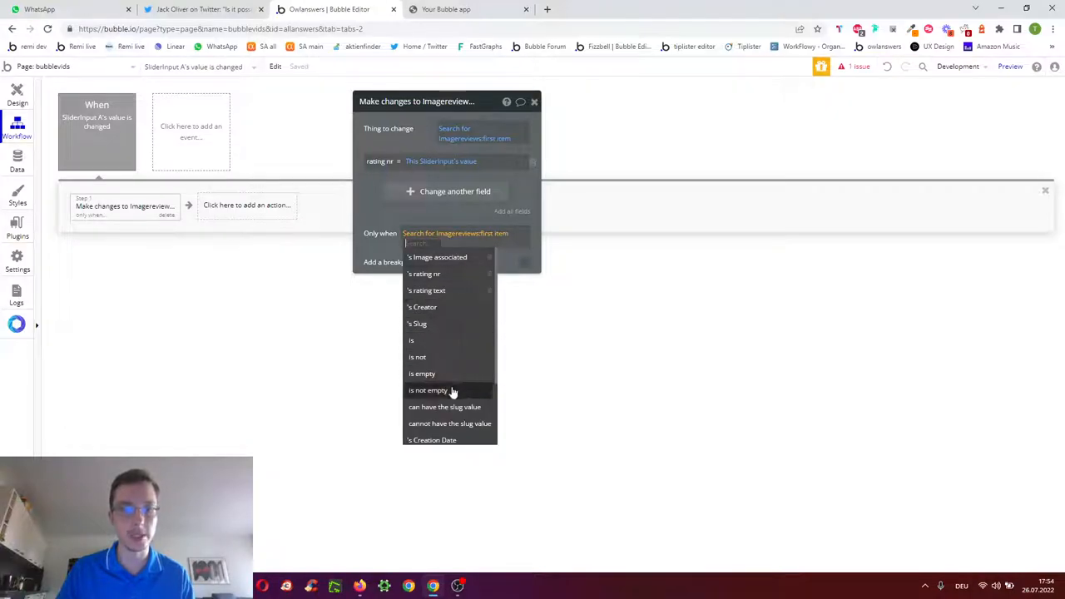
click(423, 372)
text(create)
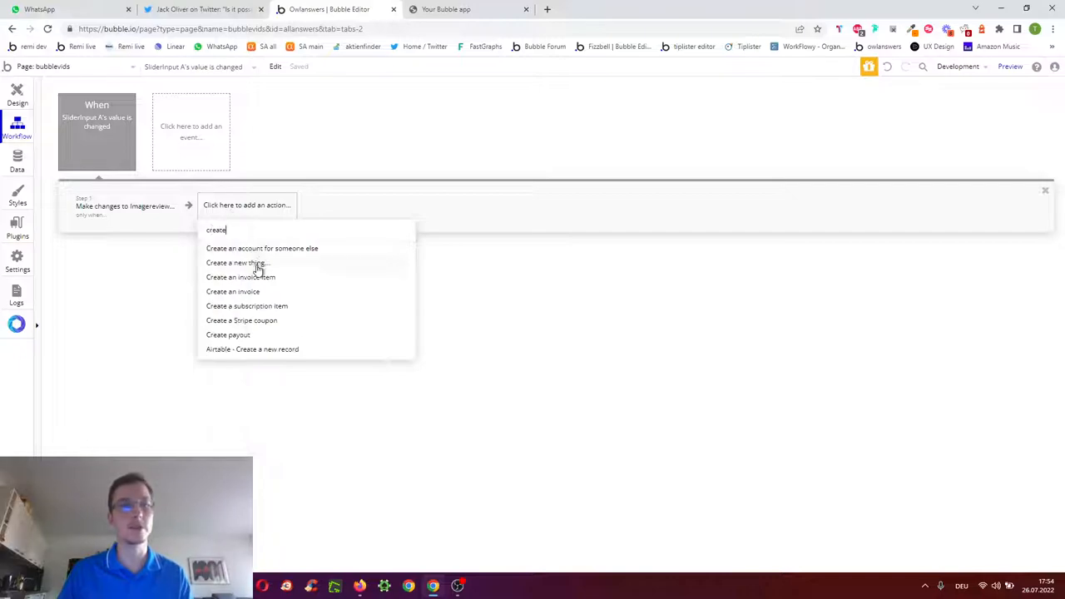
Add 'Create a new Imagereview' with the slider rating, only when the found review is empty
click(237, 263)
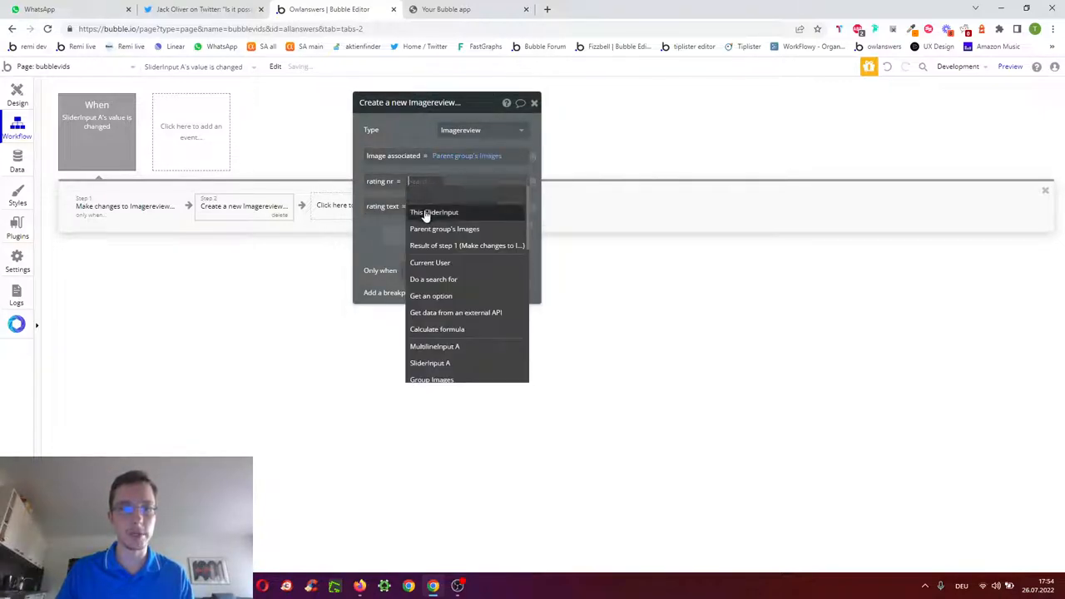
click(433, 212)
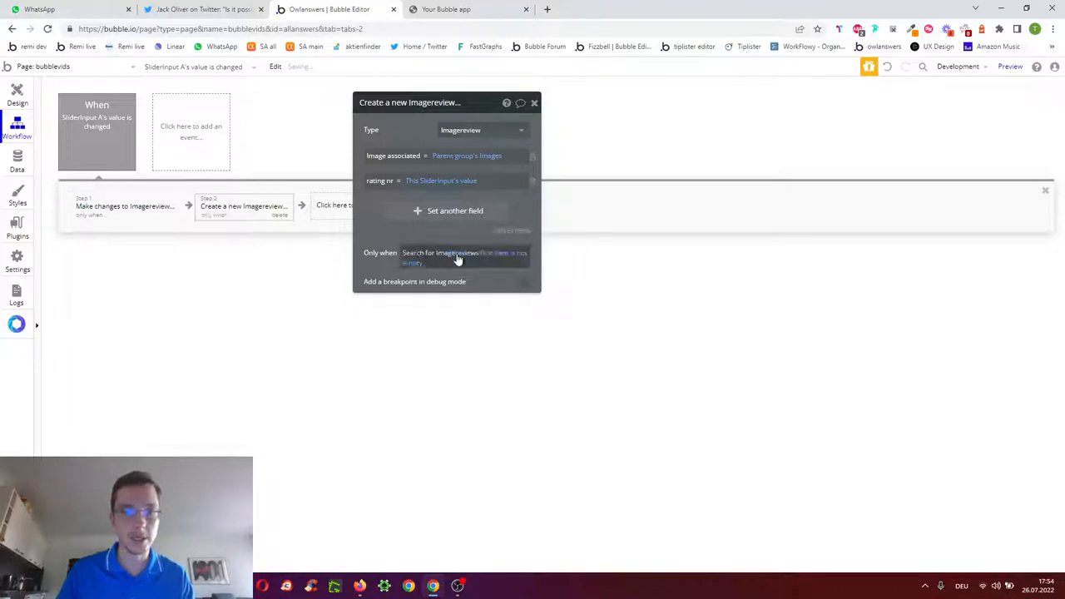
click(457, 253)
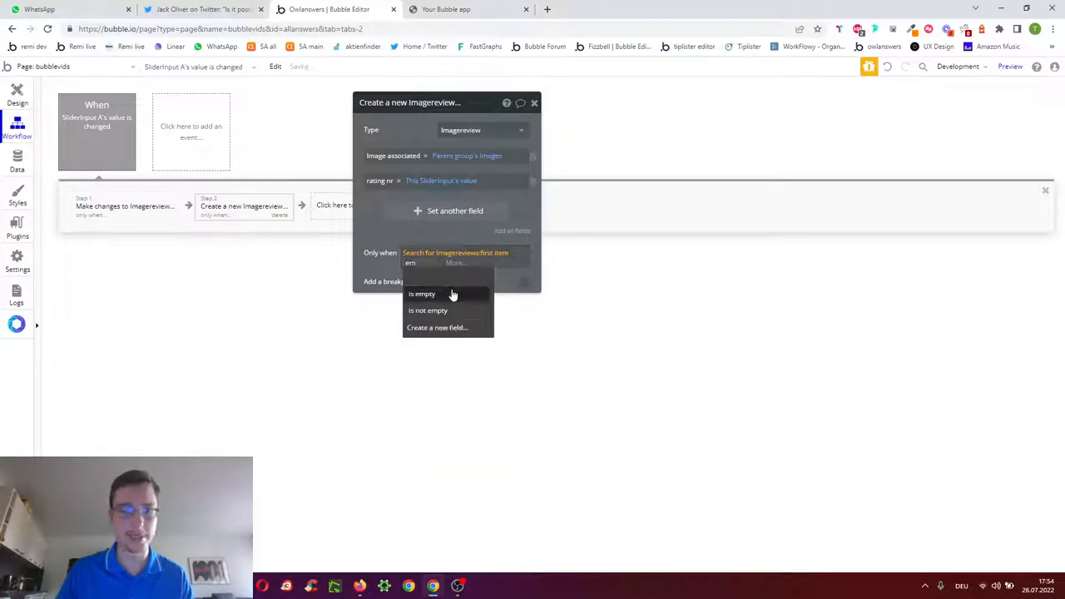
click(423, 293)
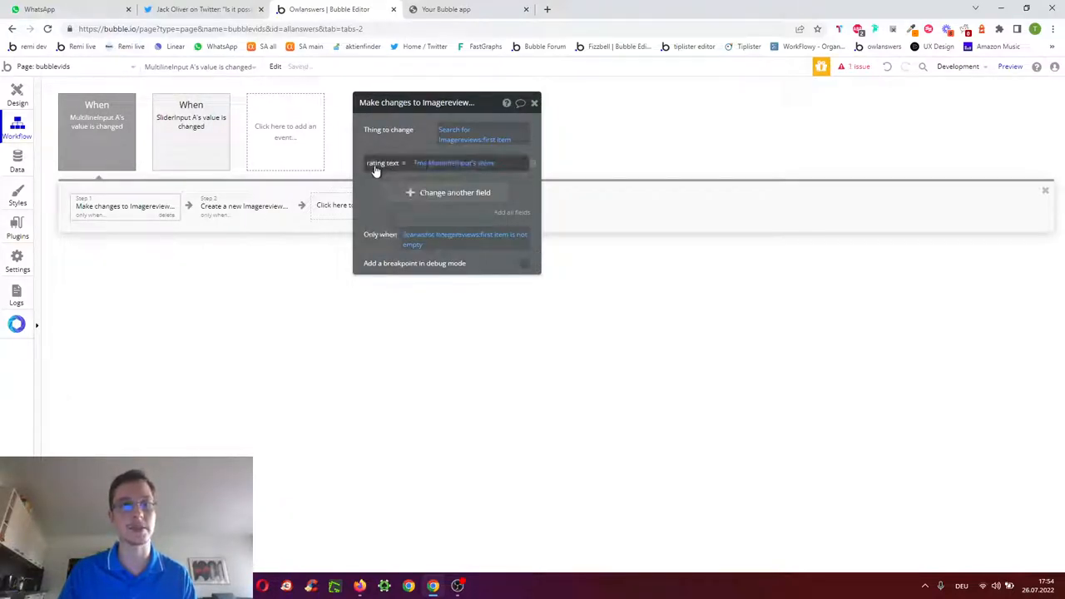
Have the review-text workflow's create action store the text field, then return to the page design
click(243, 207)
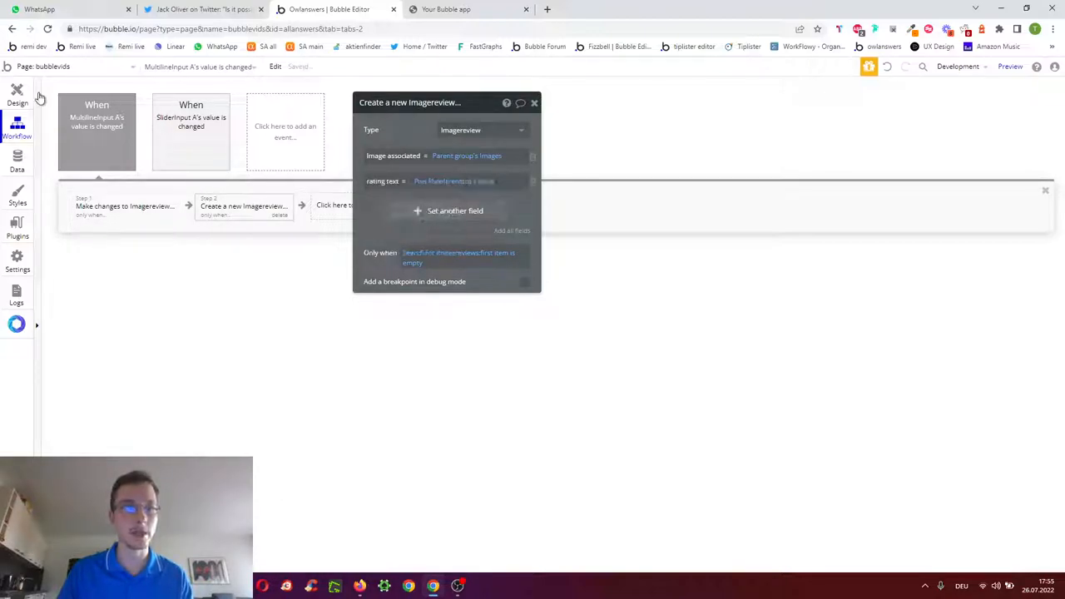
click(446, 10)
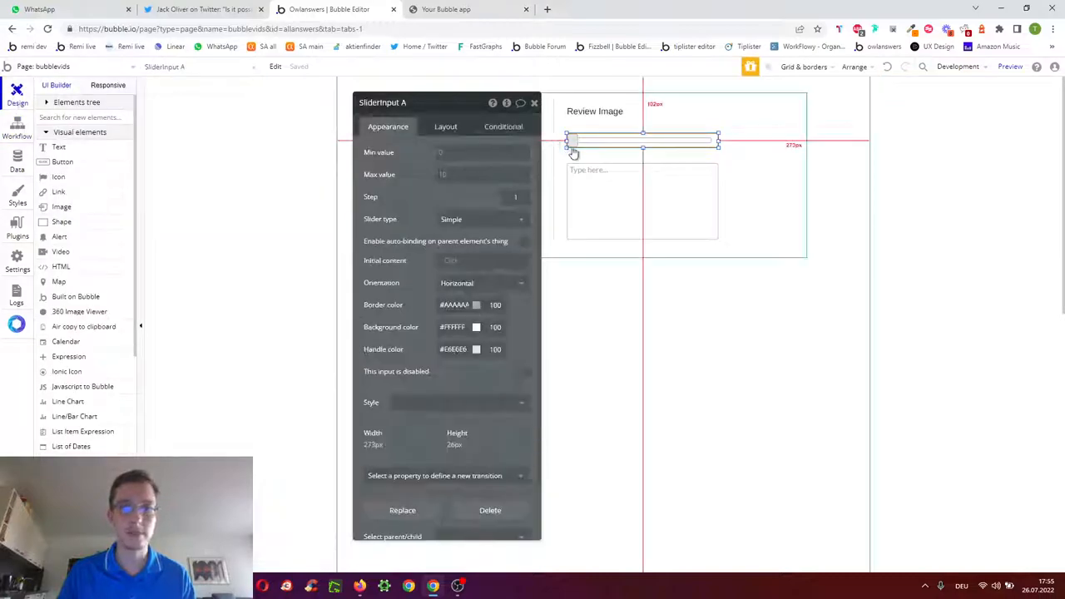
Add conditionals prefilling SliderInput A with rating nr and MultilineInput A with rating text when a review exists
click(502, 126)
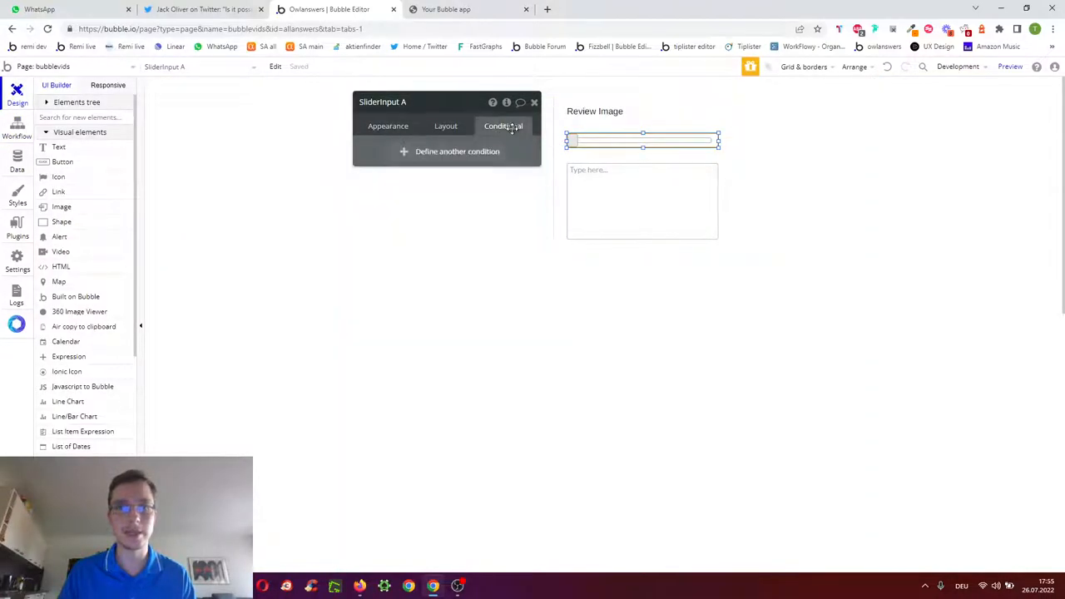
click(456, 150)
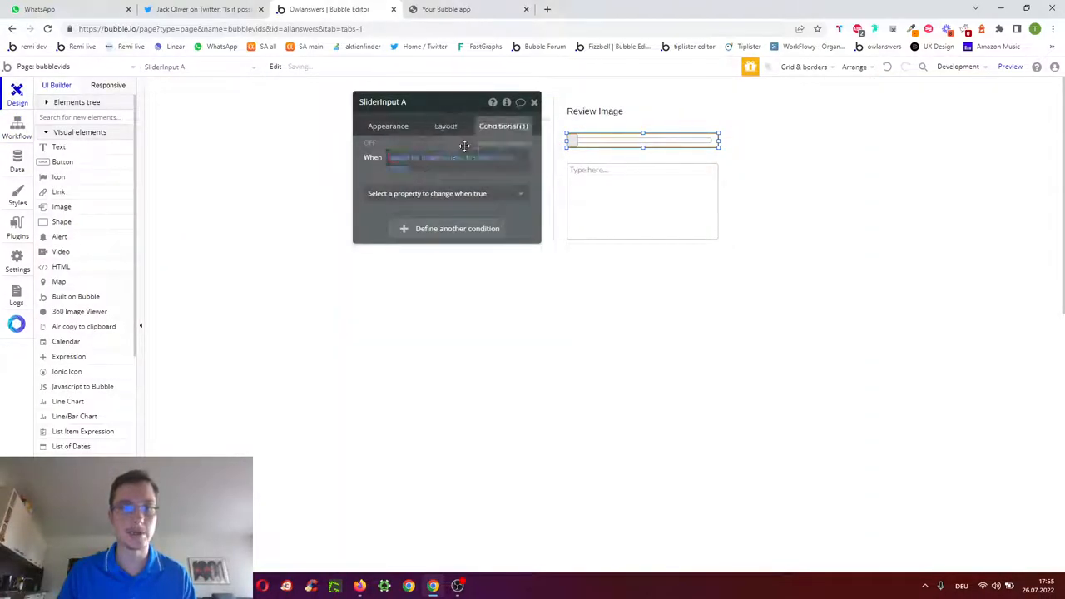
click(446, 193)
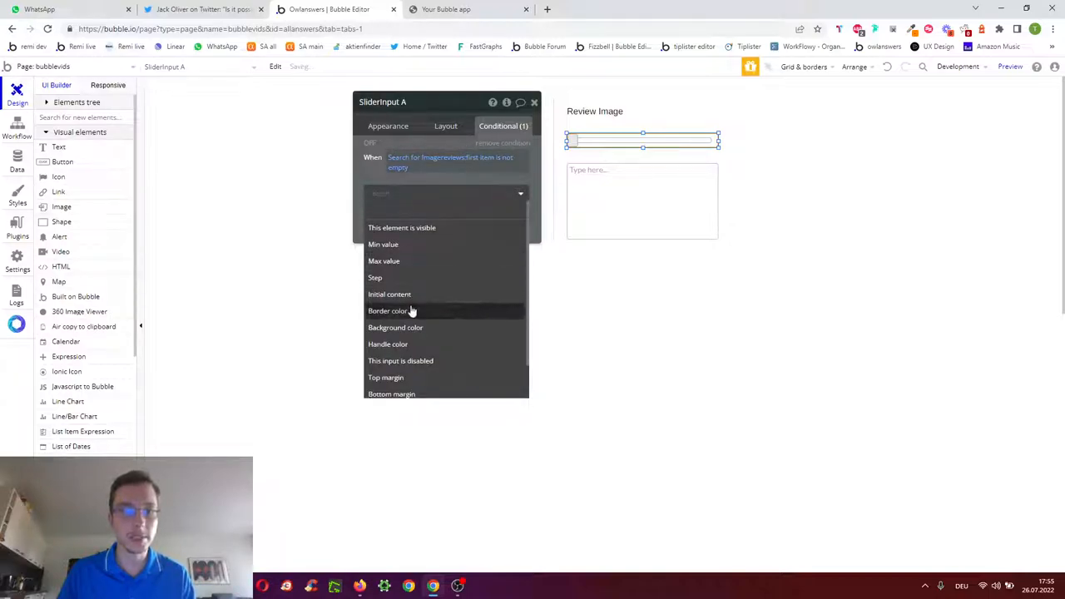
click(390, 293)
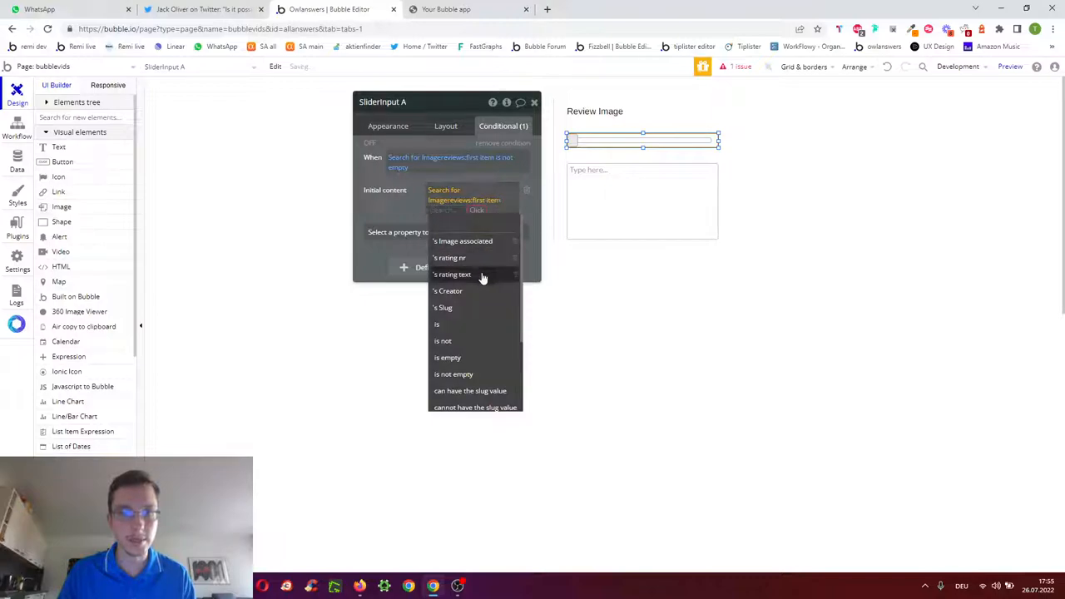
click(450, 257)
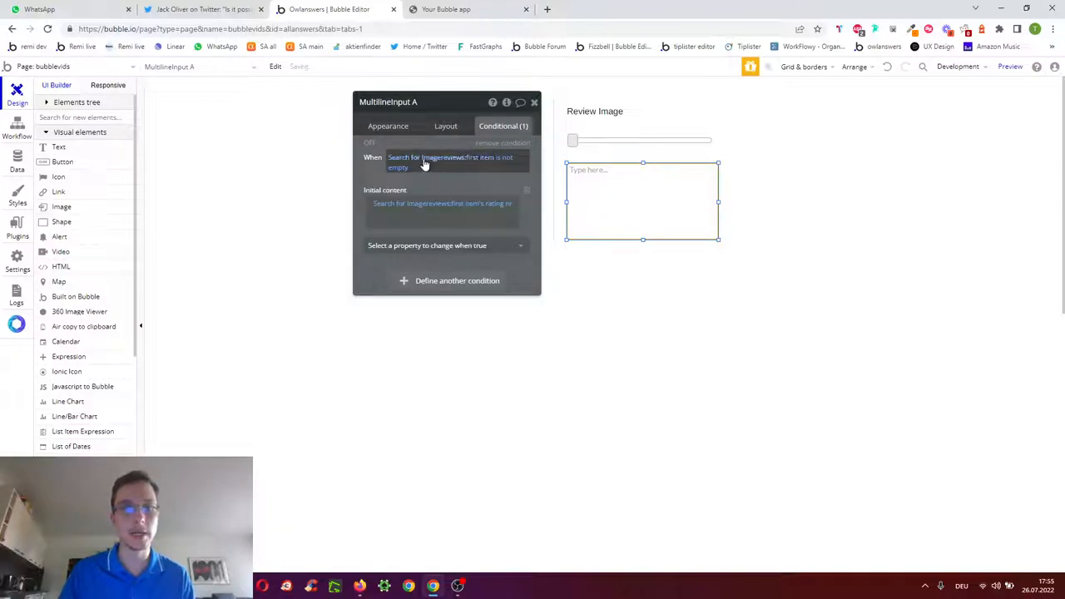
click(449, 163)
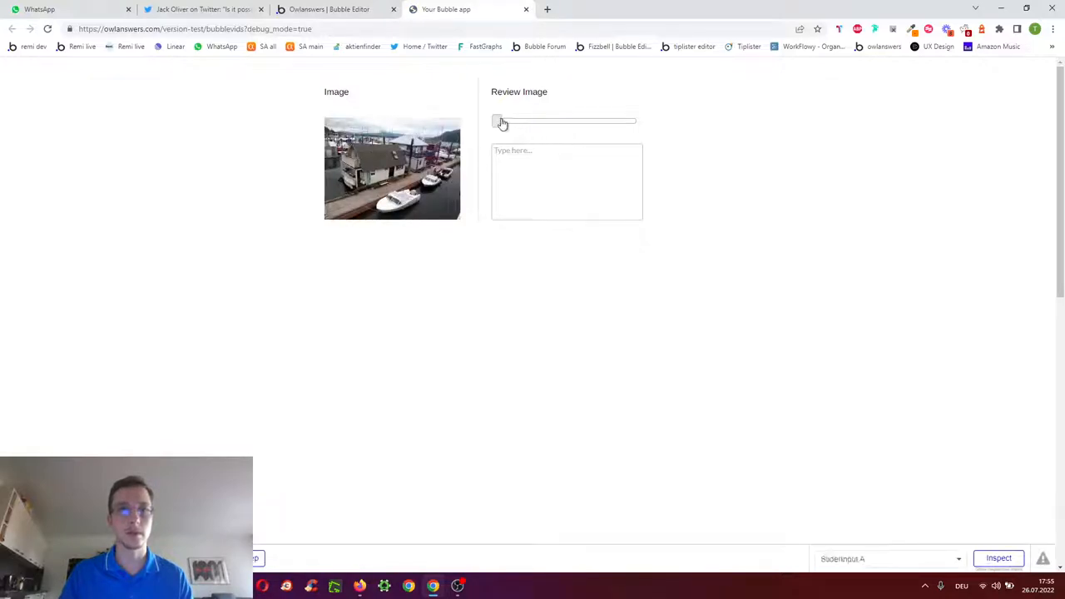
Enter the review 'great image sir!!' in the preview and reload the page to confirm it persists
text(great)
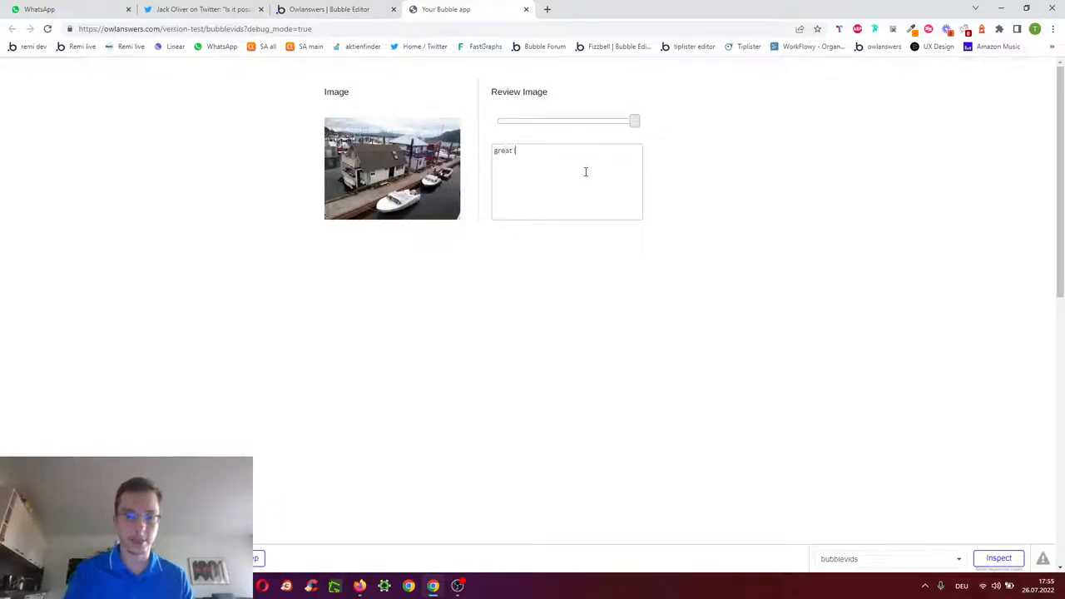
text(image sir)
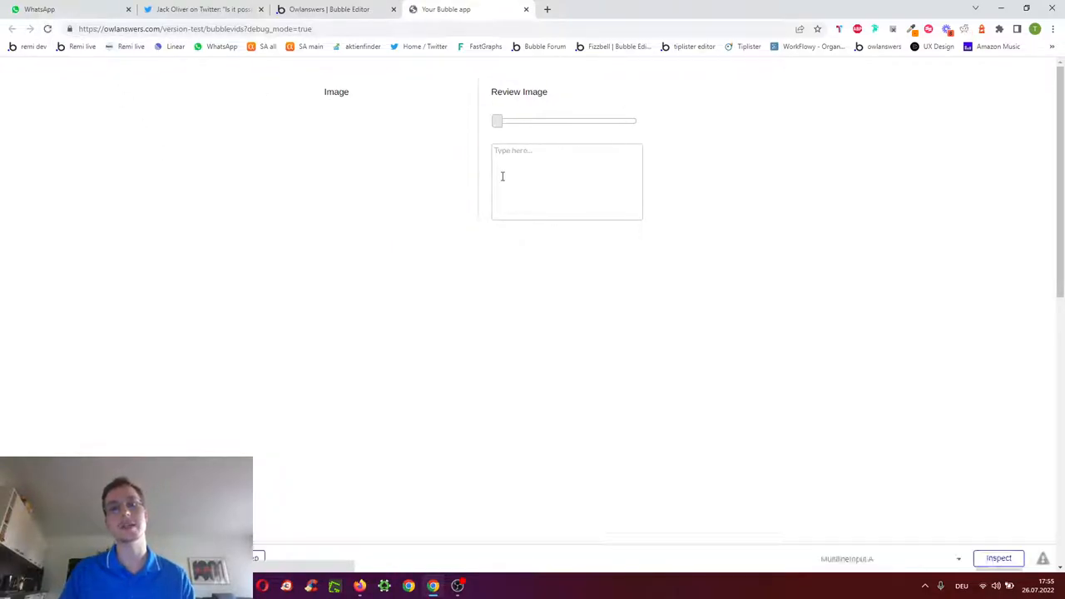
text(great image sir!!)
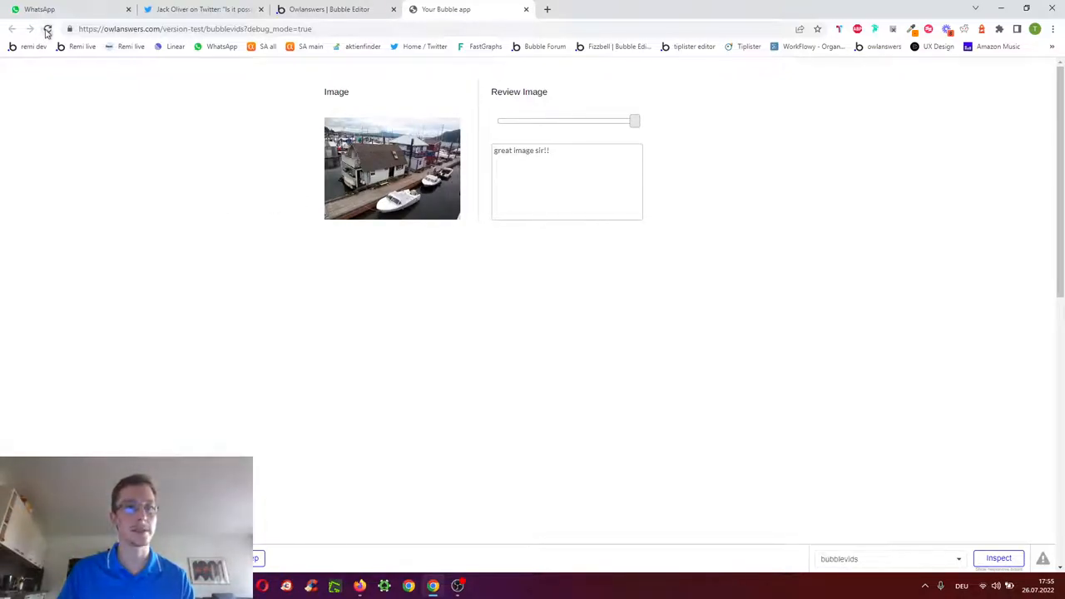
click(47, 29)
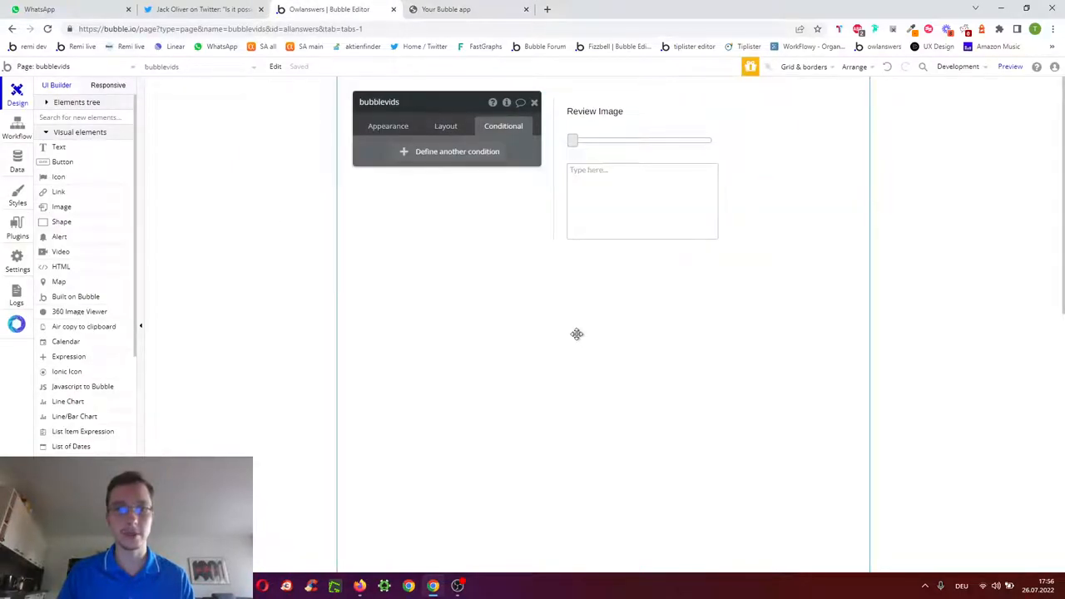
Wrap Group B, holding the image and review inputs, inside a new Repeating Group
click(446, 127)
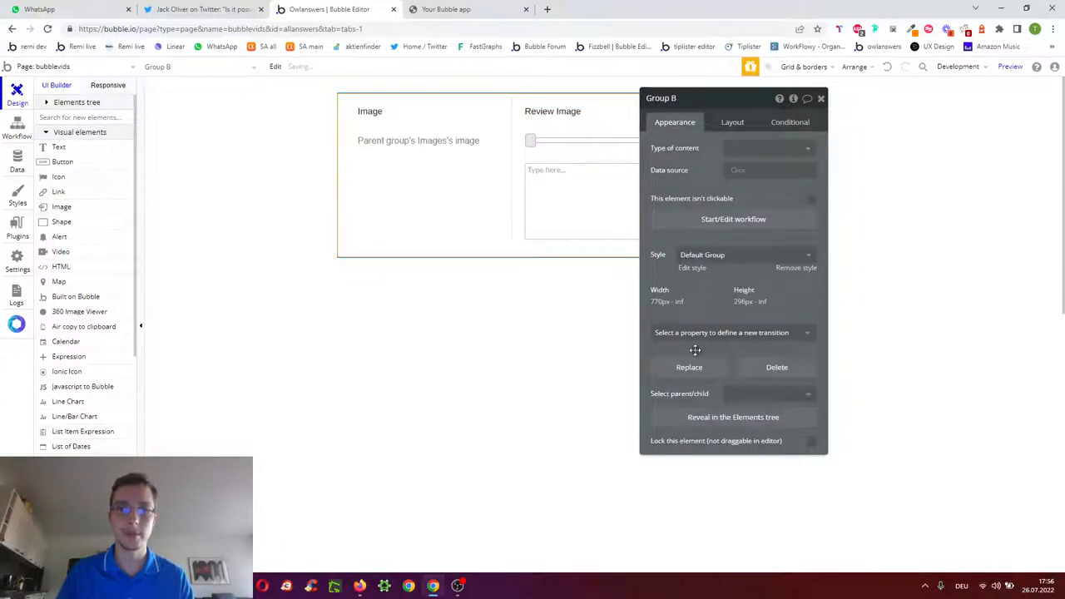
click(689, 368)
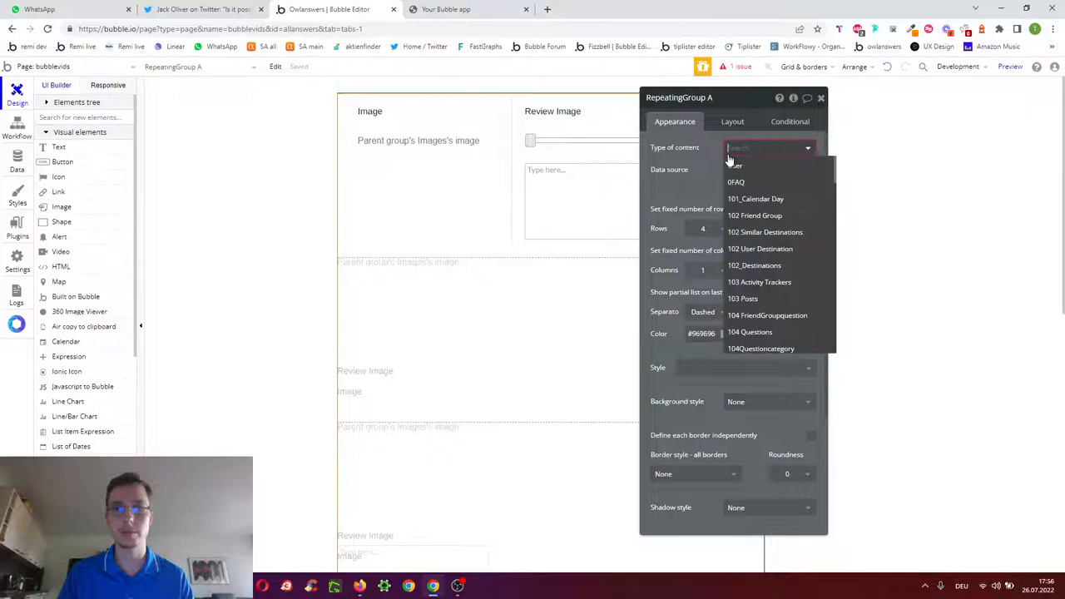
Make the repeating group's content type Images with a search for all Images as its data source
text(image)
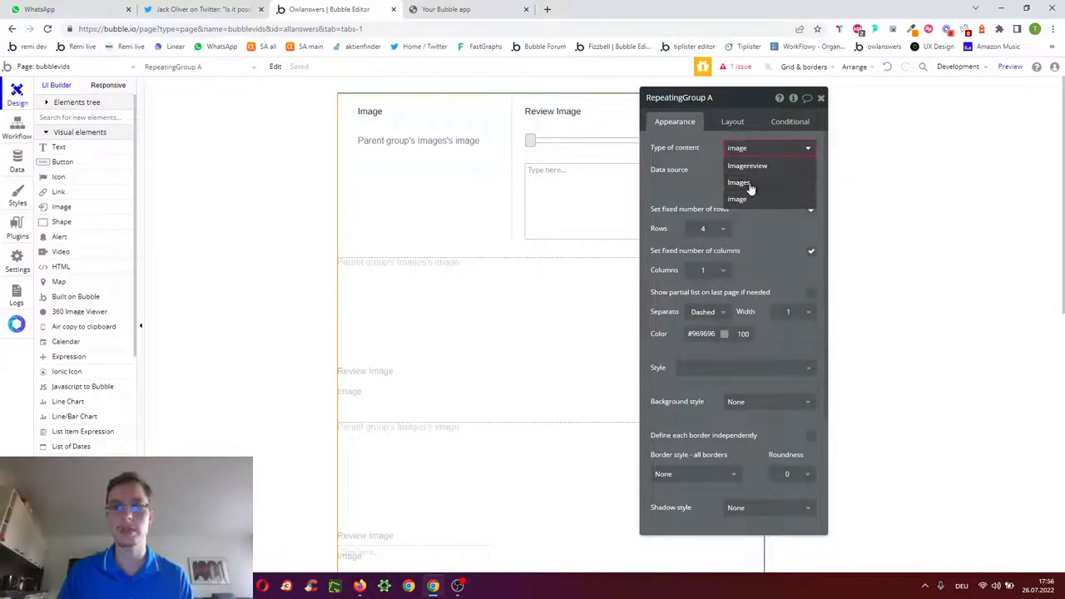
click(739, 181)
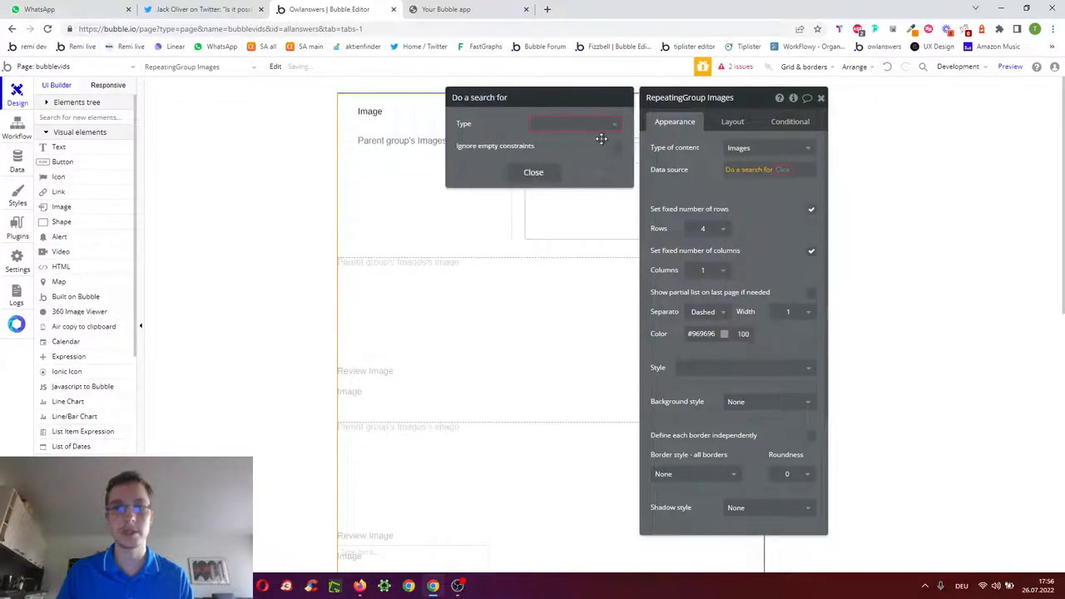
text(image)
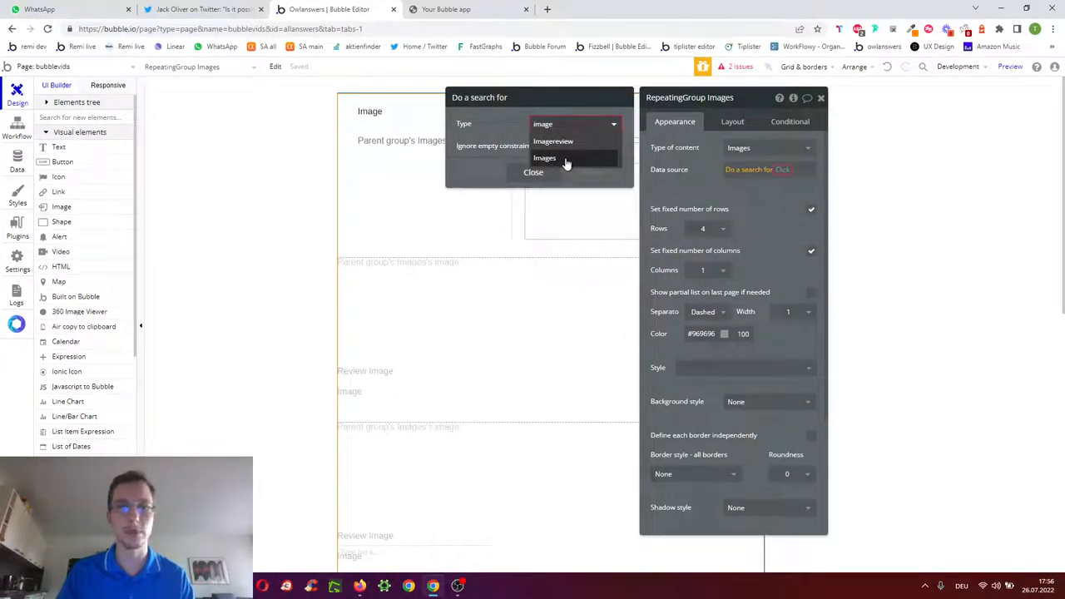
click(544, 157)
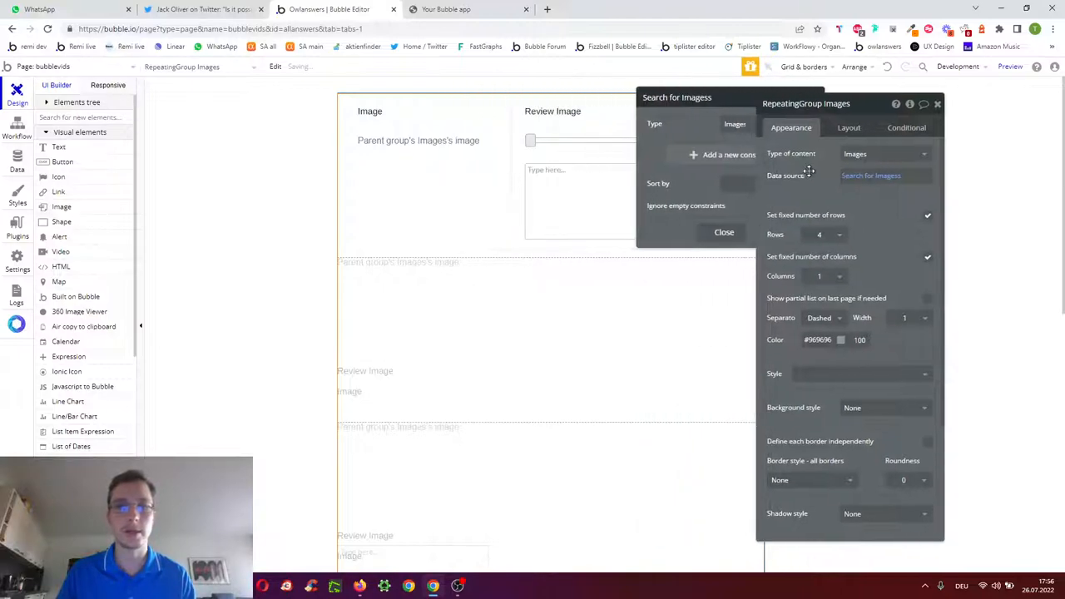
Clear the inner group's data source and set it to Current cell's Images
click(424, 187)
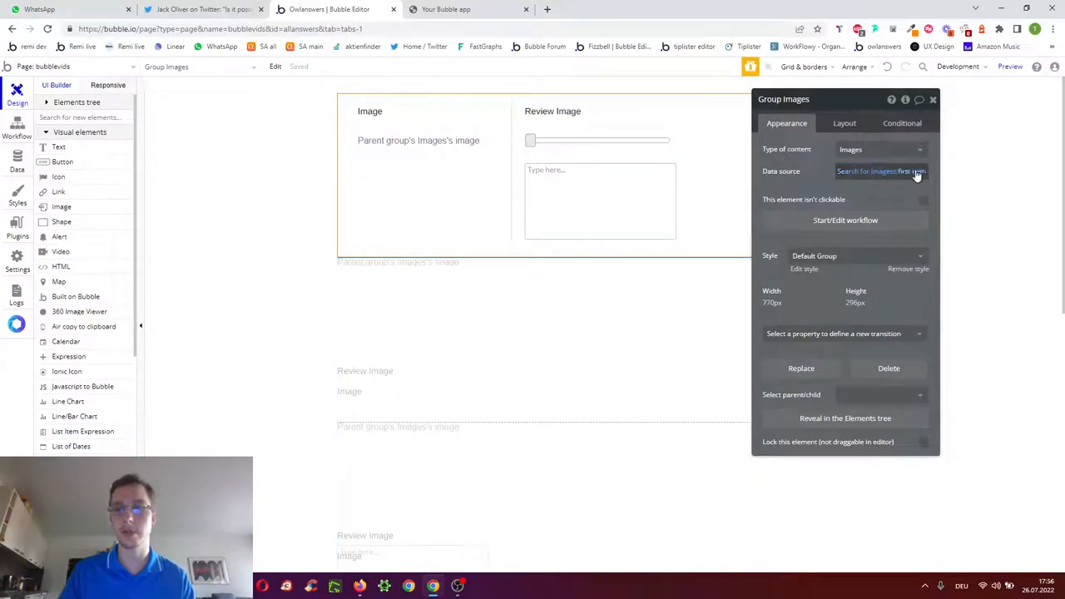
right_click(879, 169)
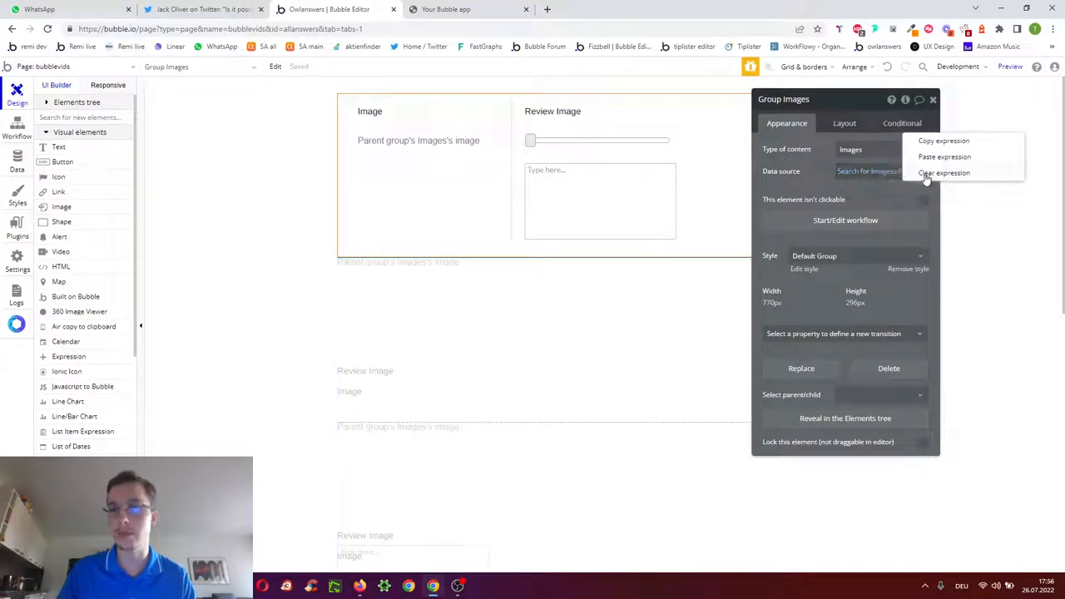
click(869, 172)
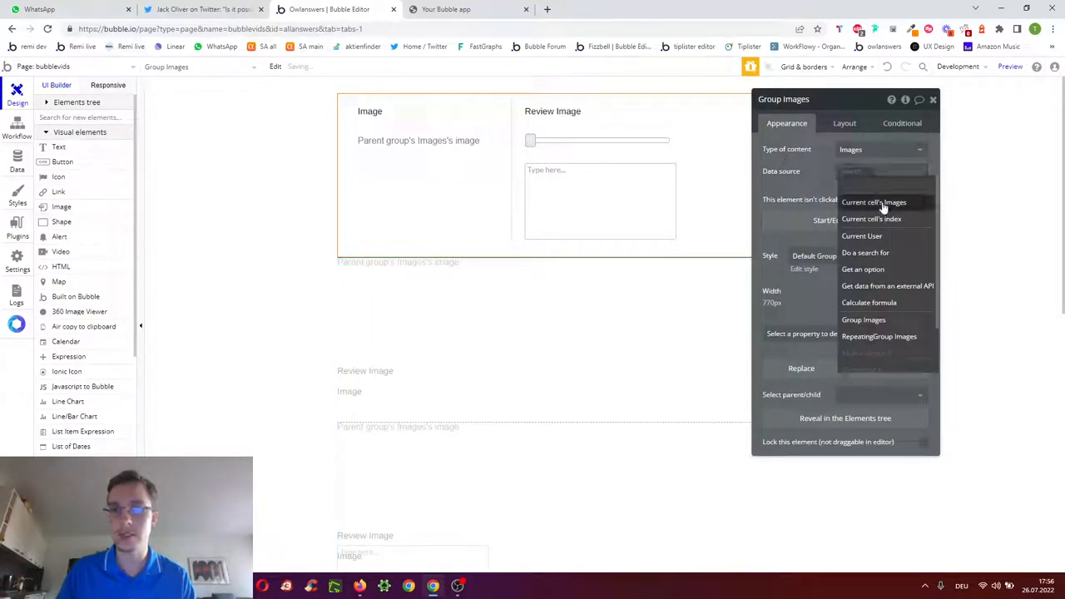
click(873, 203)
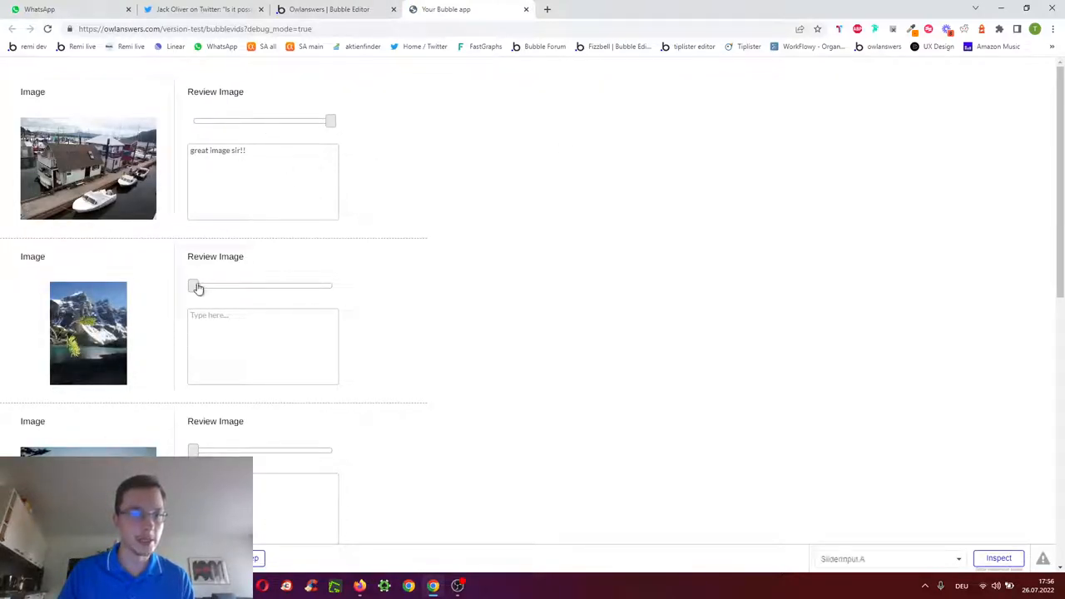
Rate the second image in the preview, review further cells, then return to the editor's data
drag(193, 286, 248, 286)
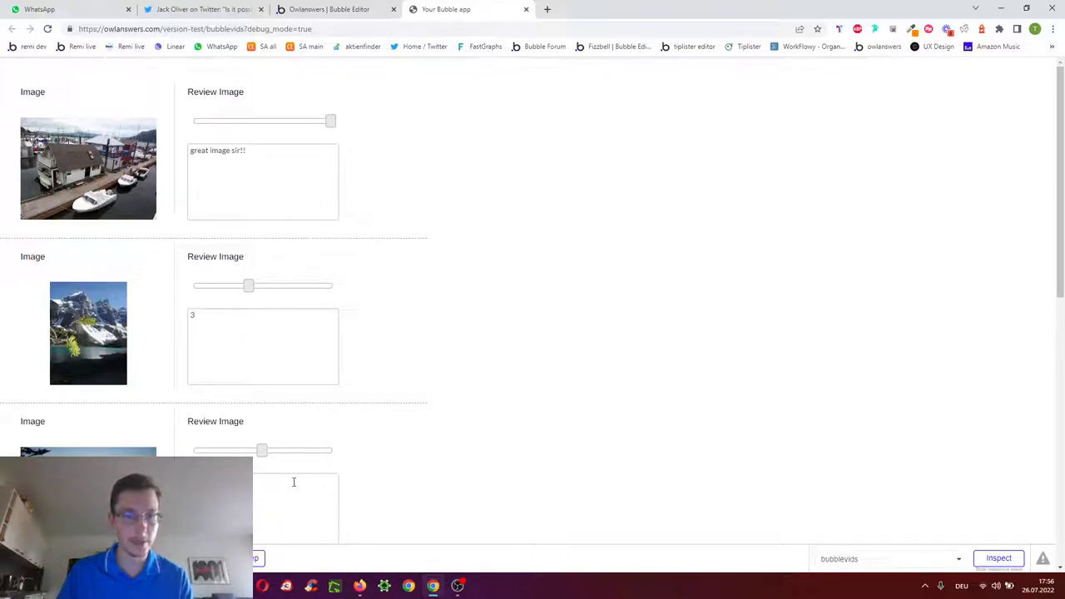
scroll(down, 3)
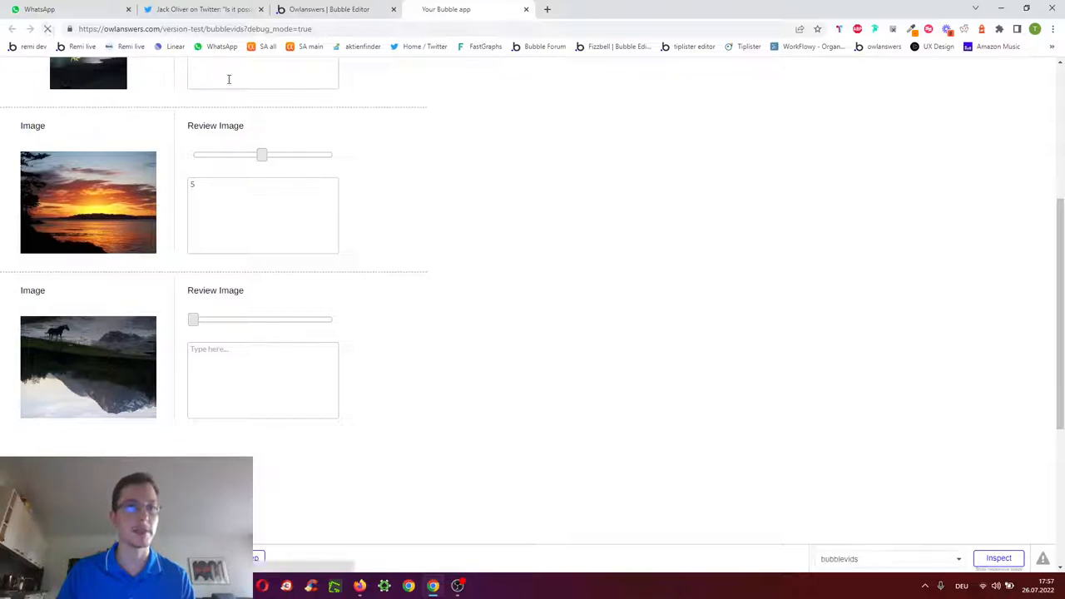
click(47, 28)
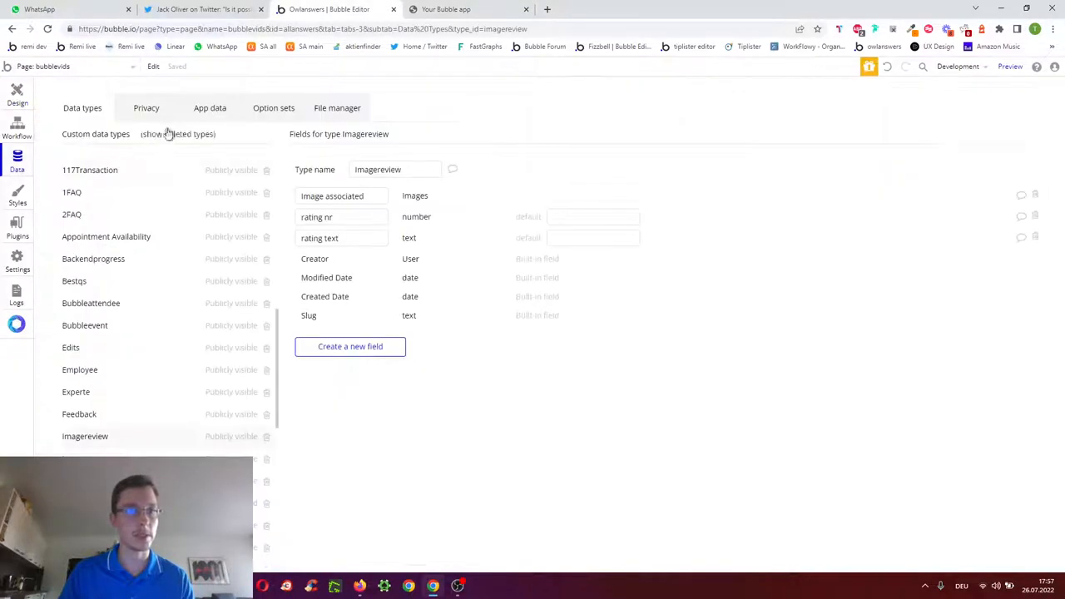
Show the All Users view in the App data database
click(210, 107)
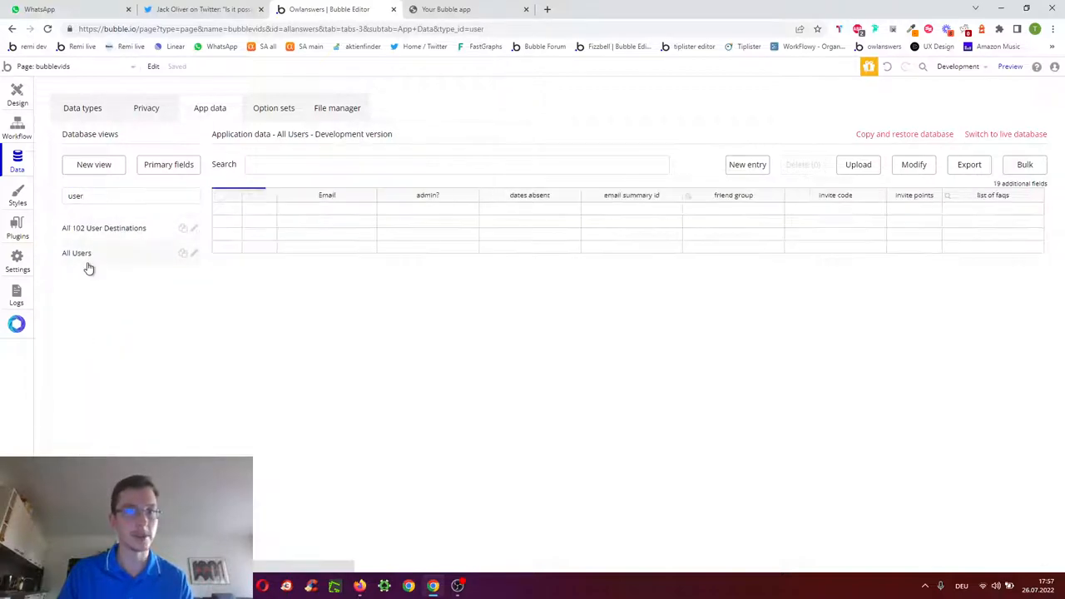
click(76, 253)
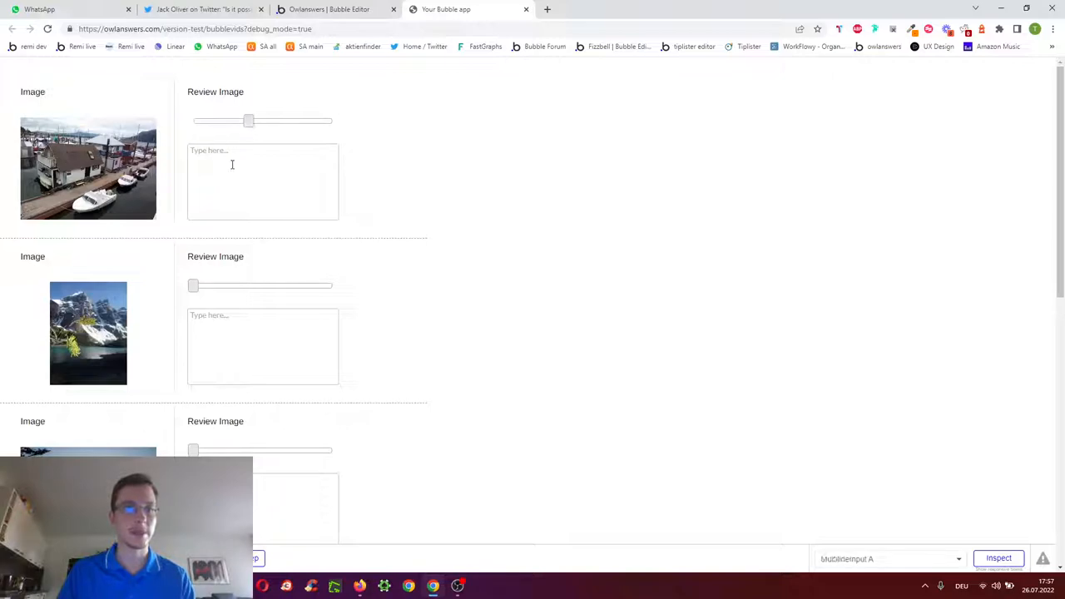
As another user, save a 'tttt' review, check the imagereview records, and return to the preview
text(tttt)
text(yyy)
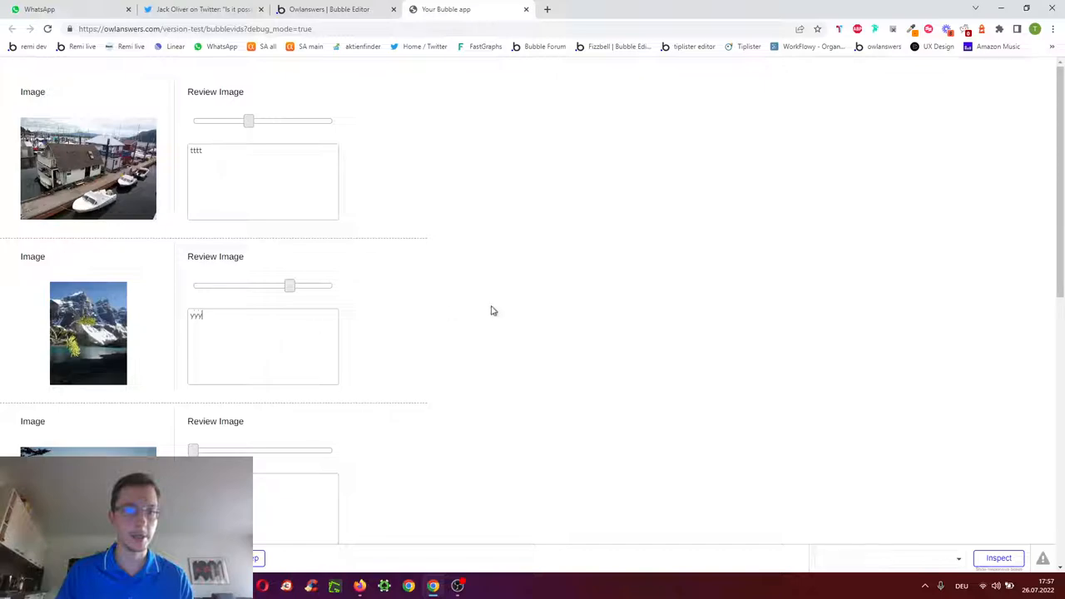
click(48, 29)
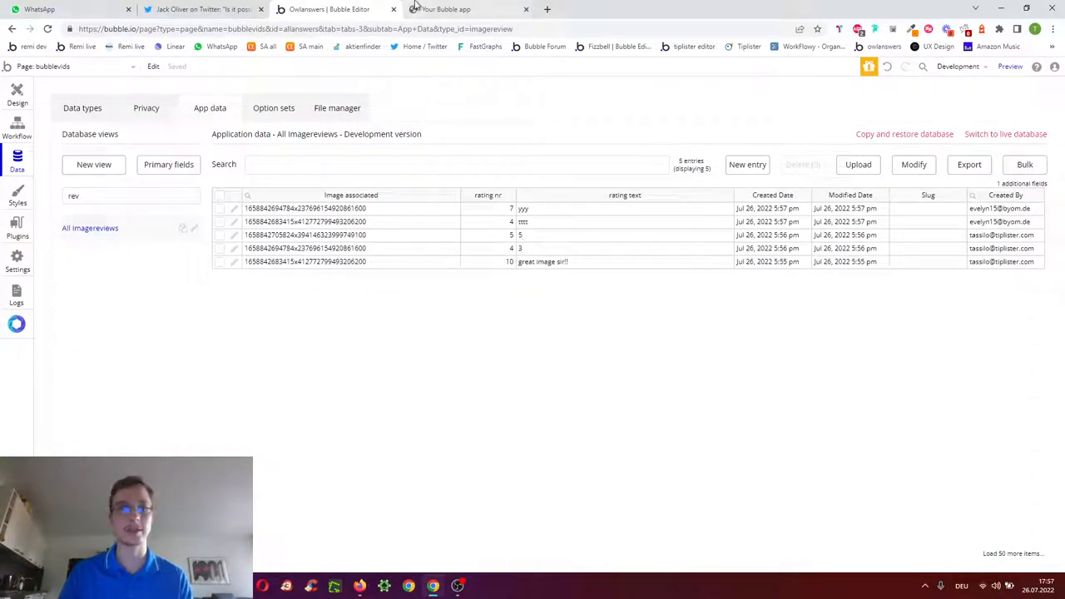
click(472, 10)
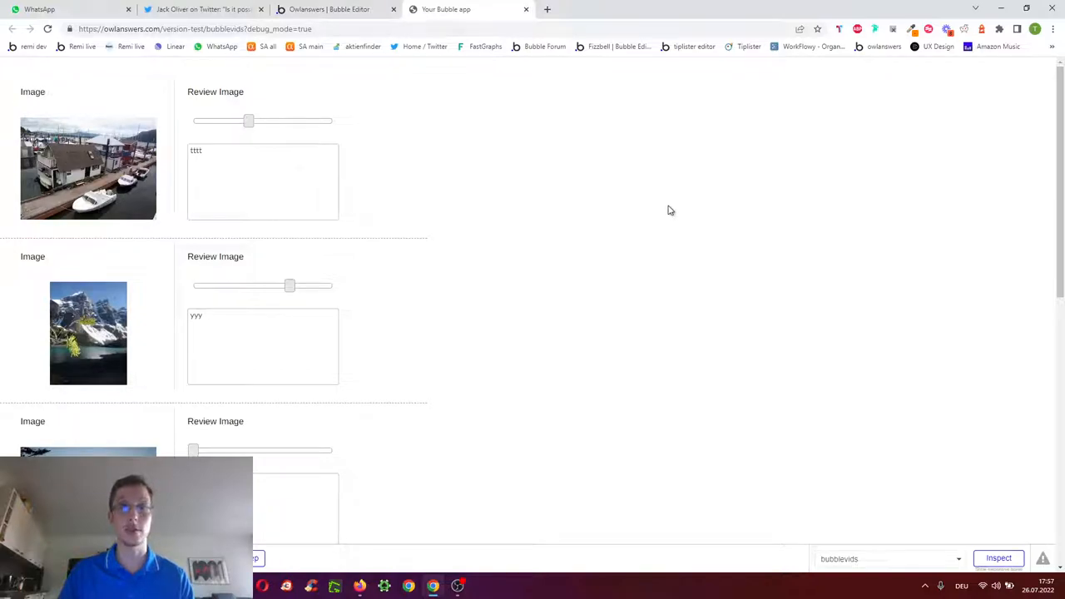